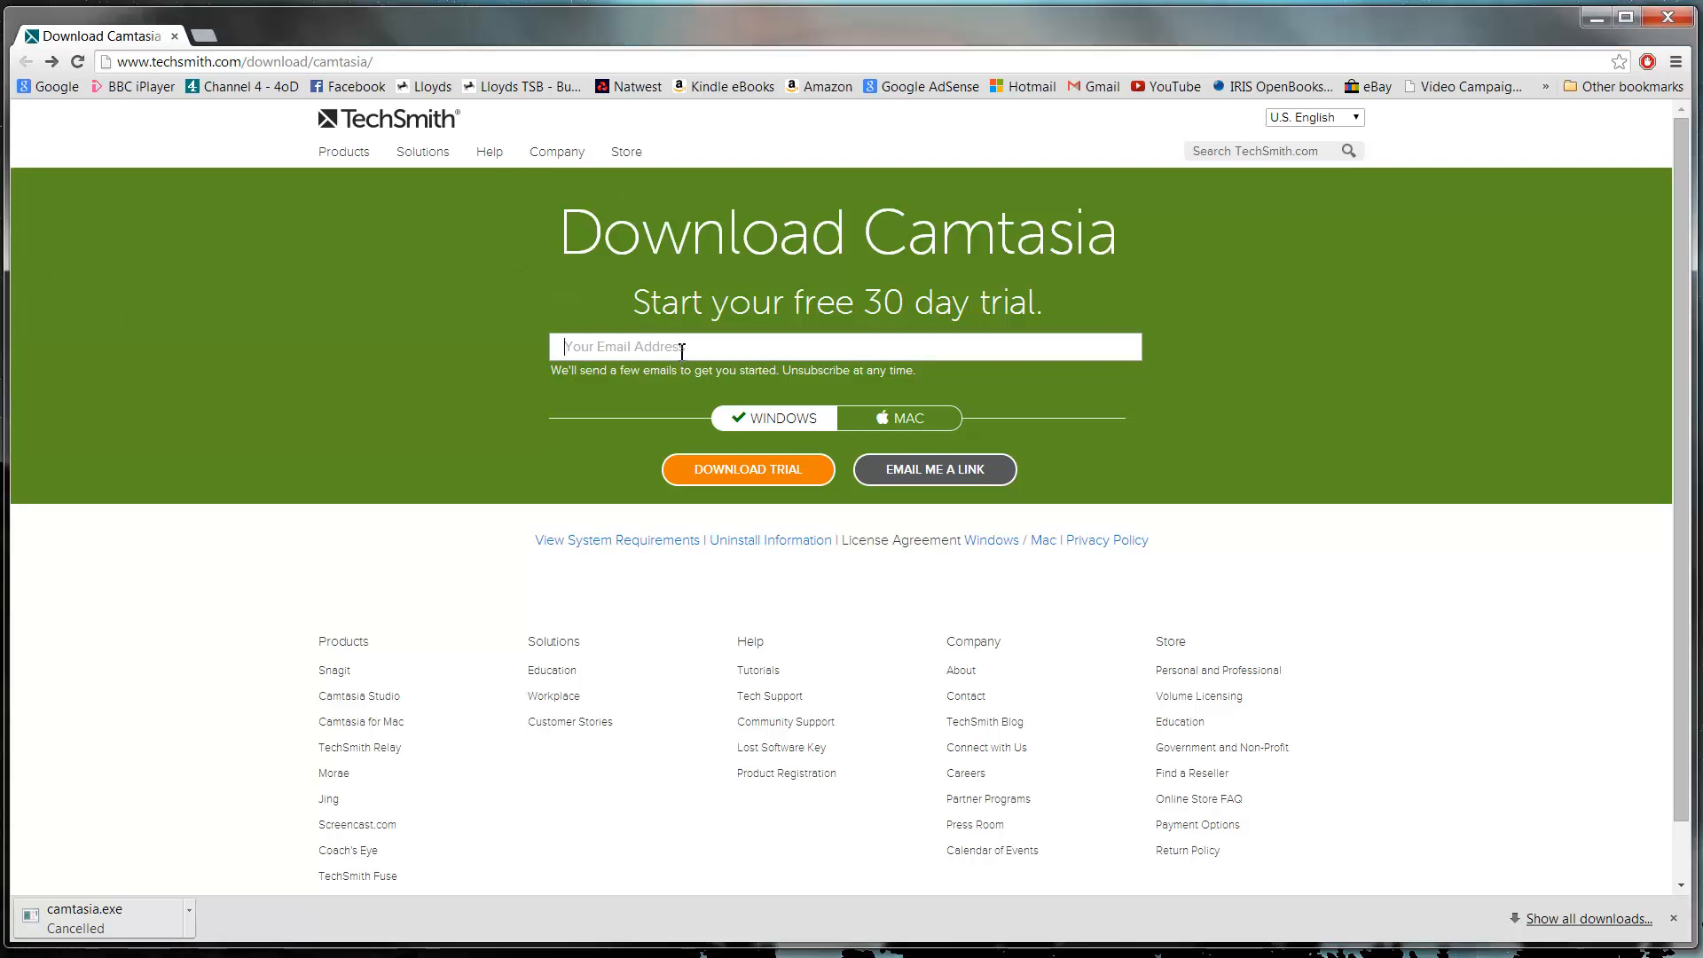
Fill in the suggested email address and request the Windows Camtasia trial download
{"action": "type", "text": "matth"}
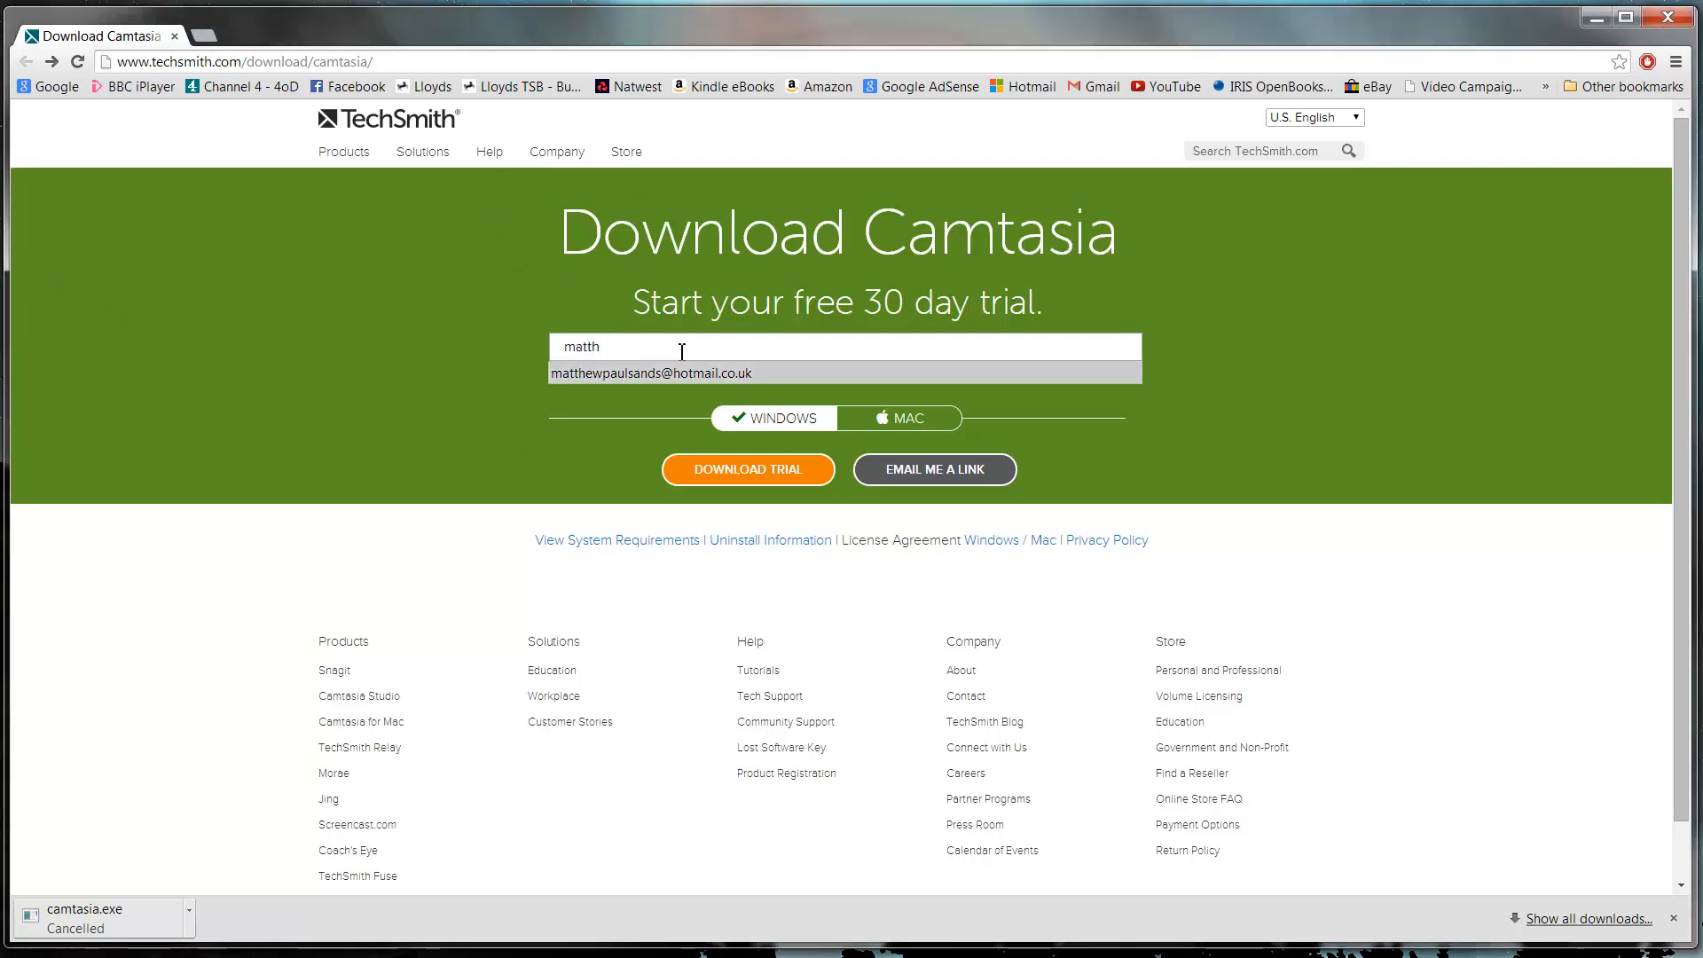
{"action": "left_click", "coordinate": [651, 373]}
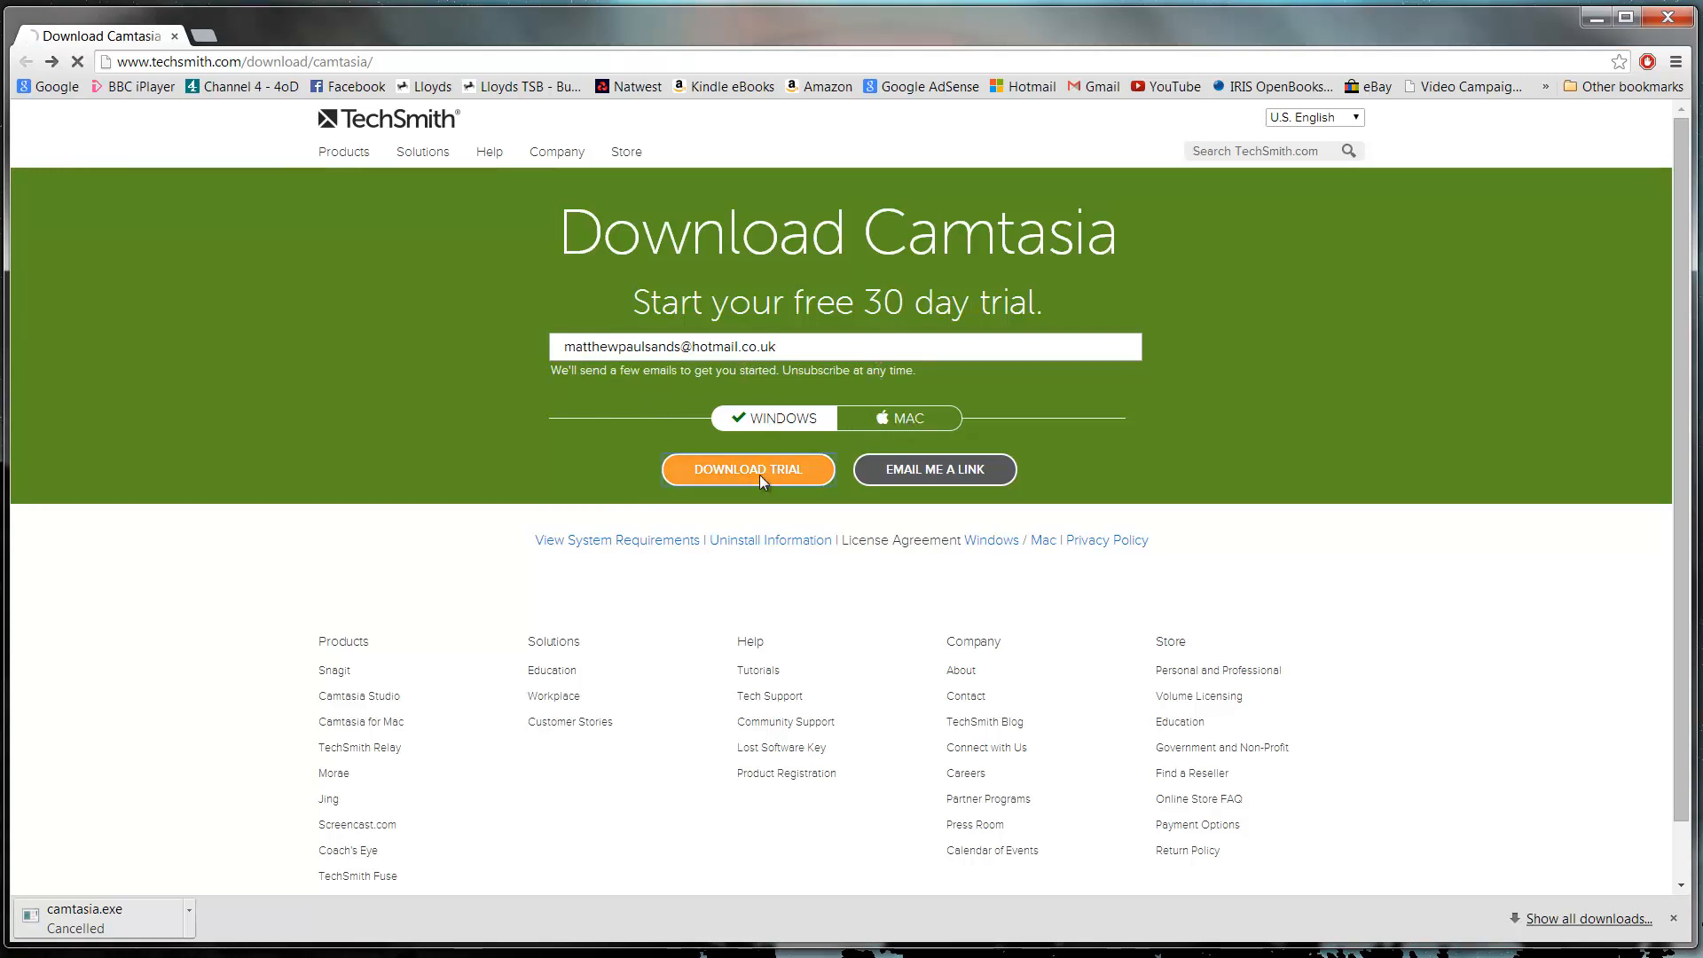
{"action": "left_click", "coordinate": [747, 469]}
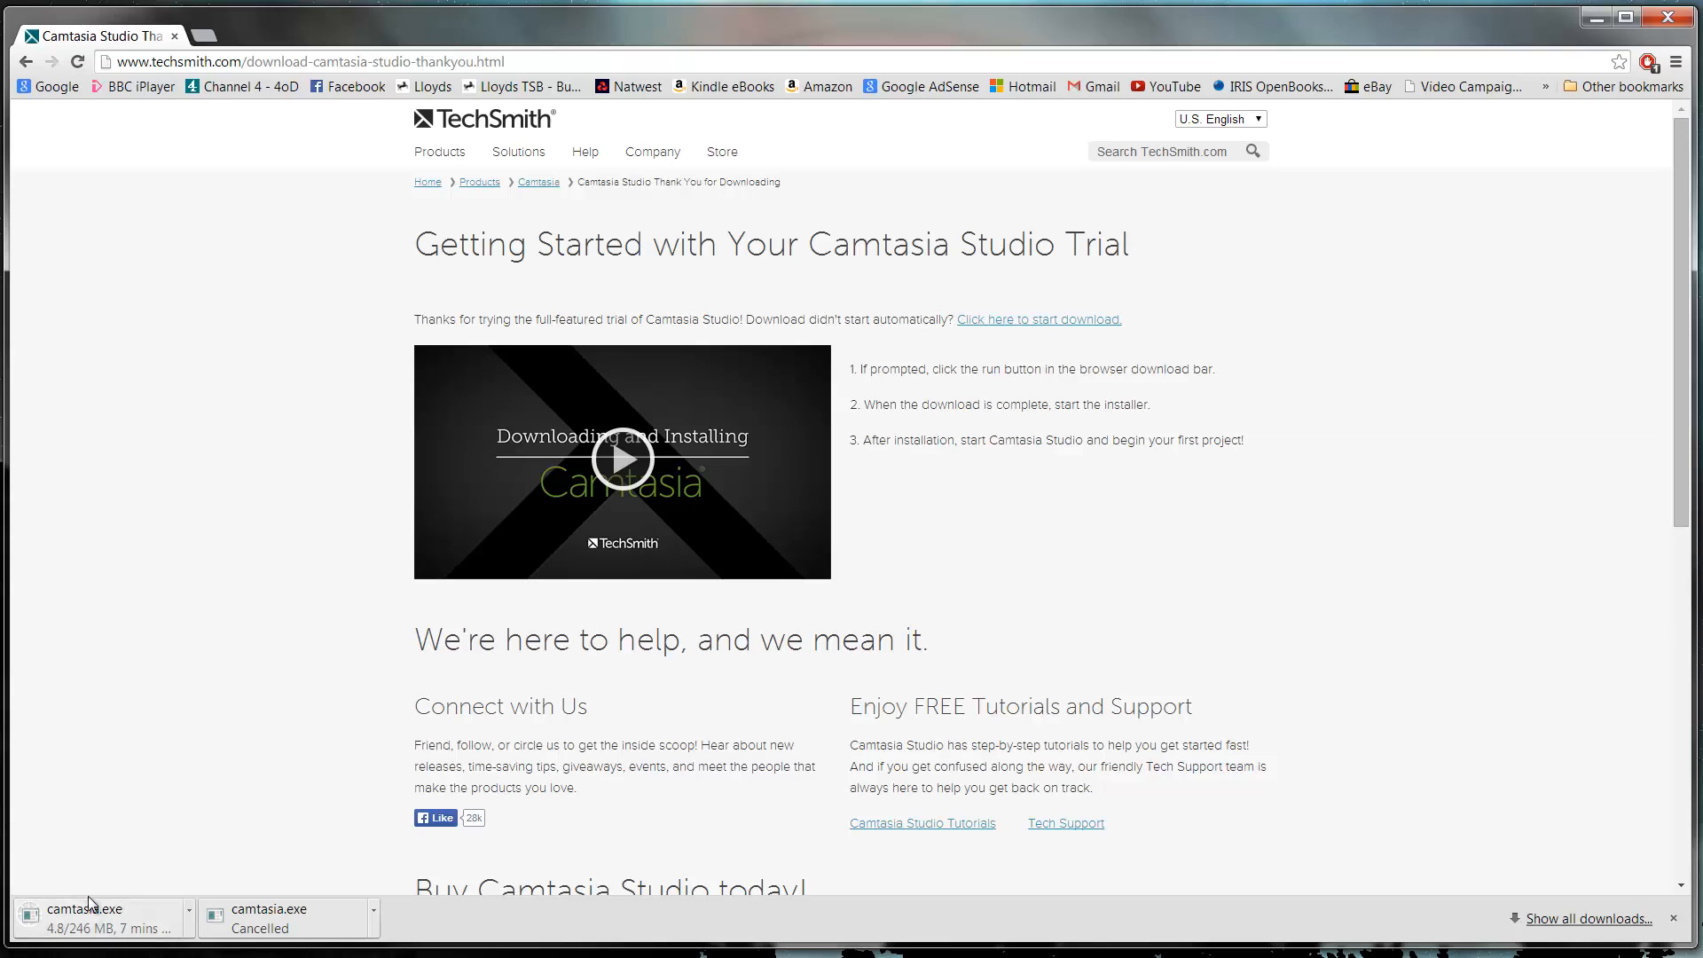
{"action": "mouse_move", "coordinate": [176, 727]}
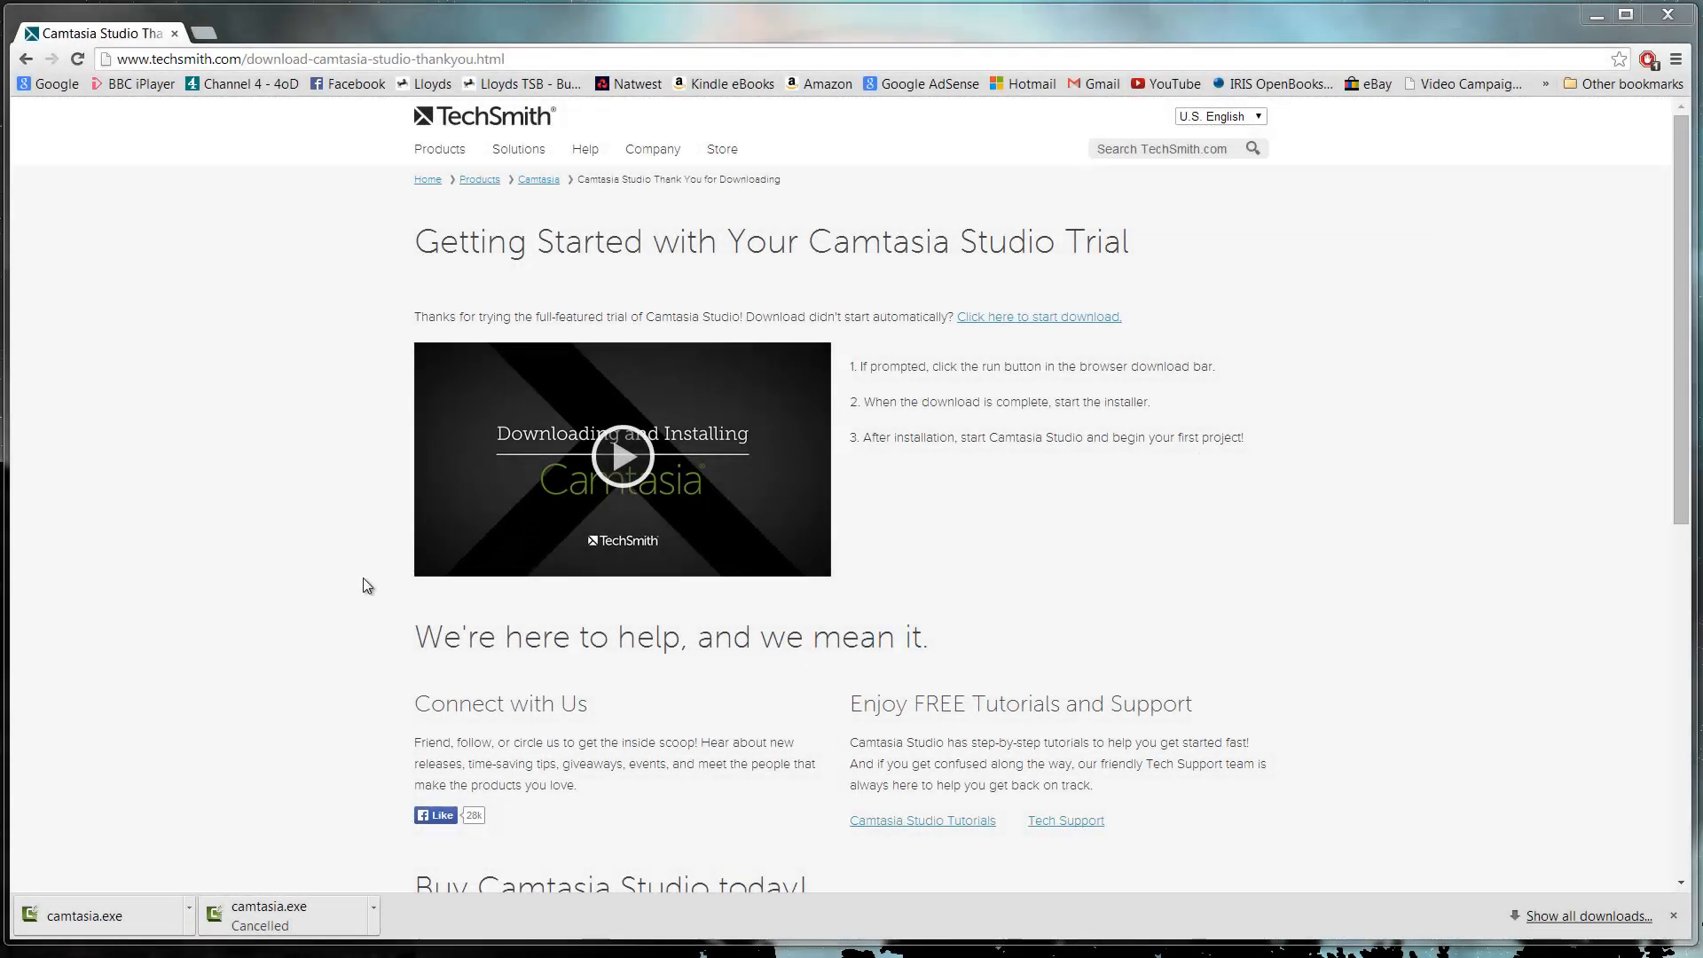
{"action": "mouse_move", "coordinate": [122, 922]}
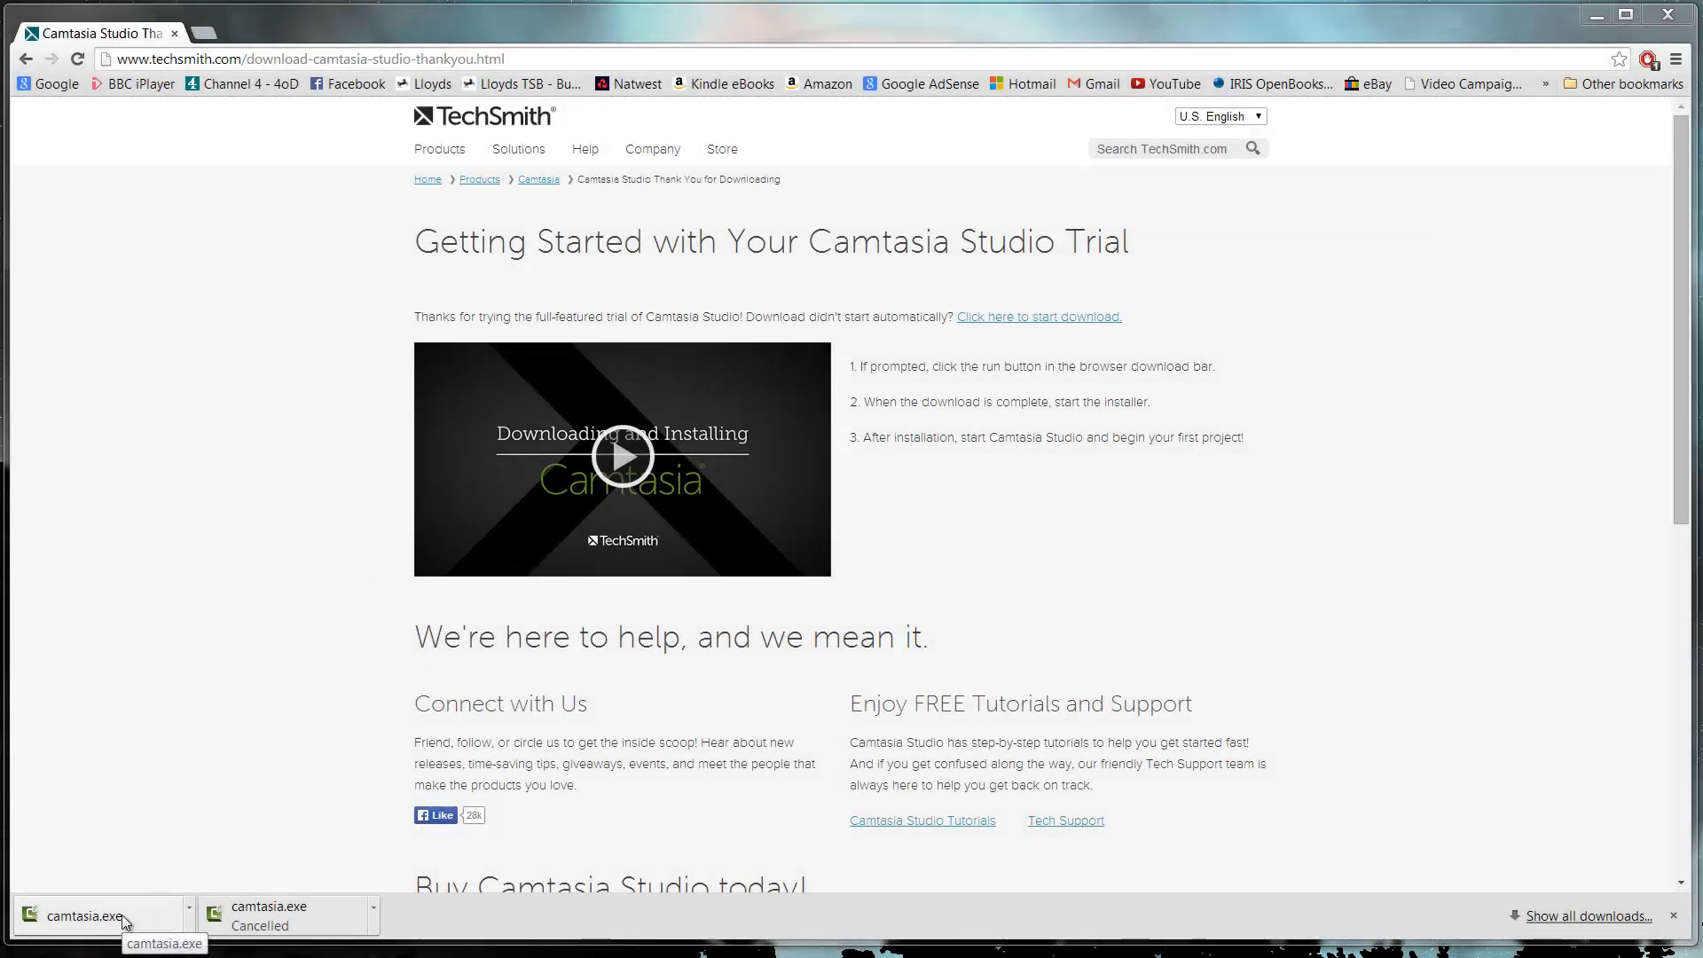
Run the downloaded camtasia.exe past the security warning with U.S. English as installer language
{"action": "left_click", "coordinate": [81, 915]}
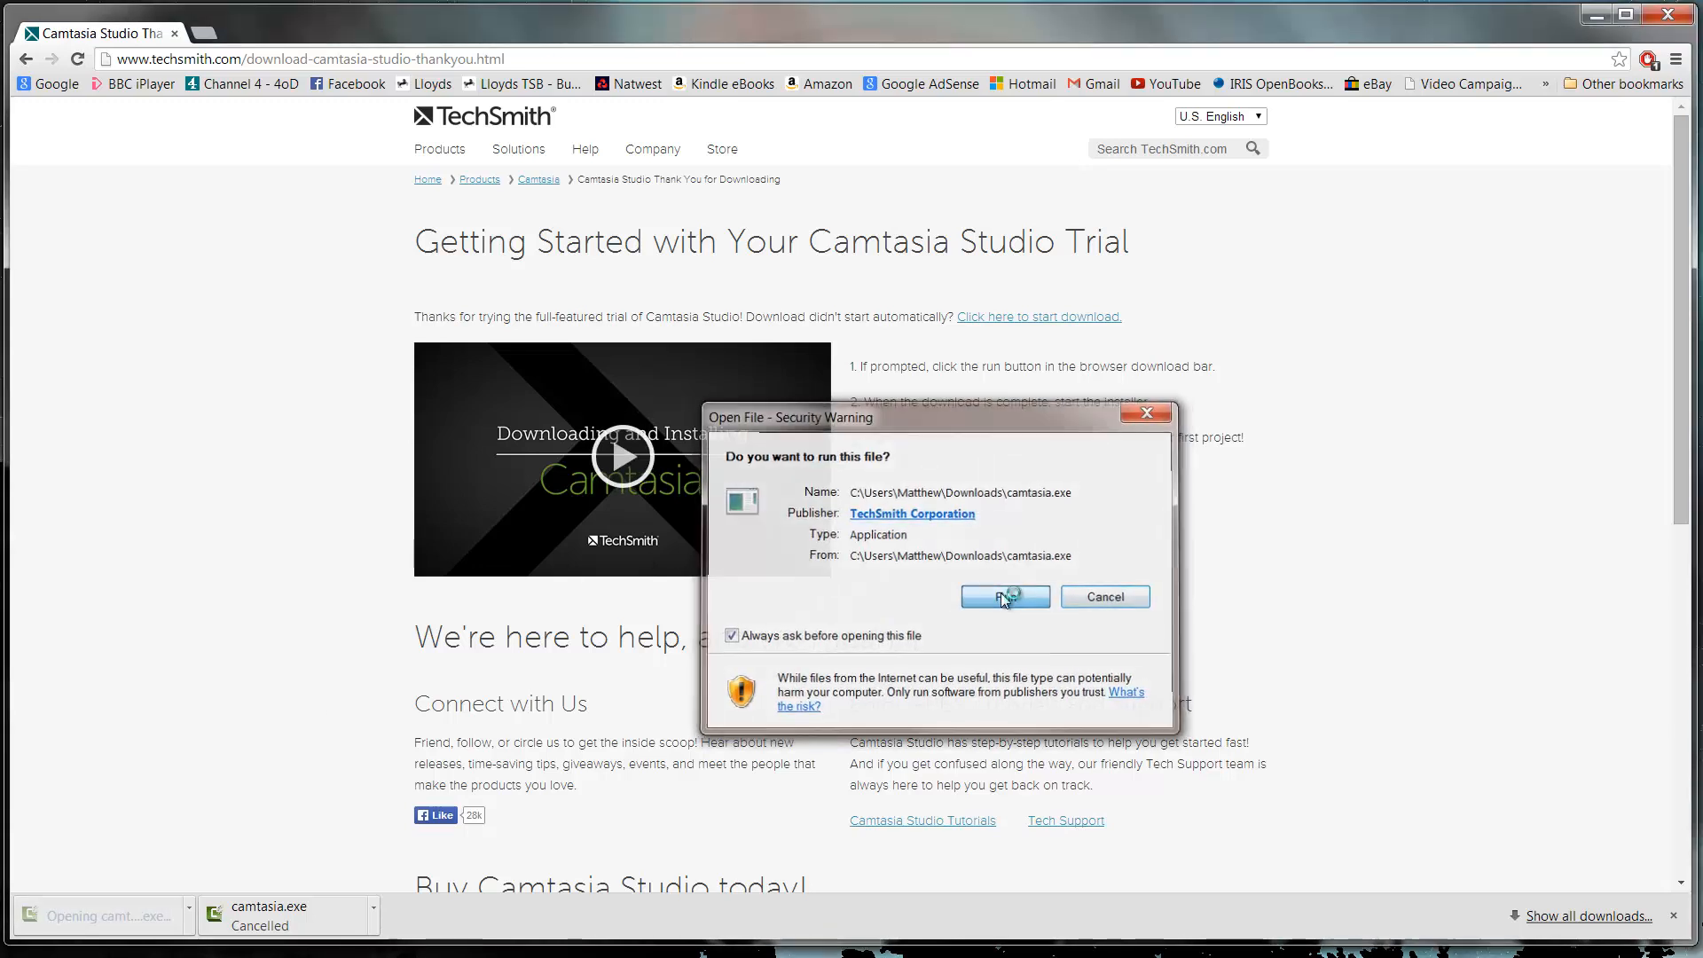
{"action": "left_click", "coordinate": [1004, 596]}
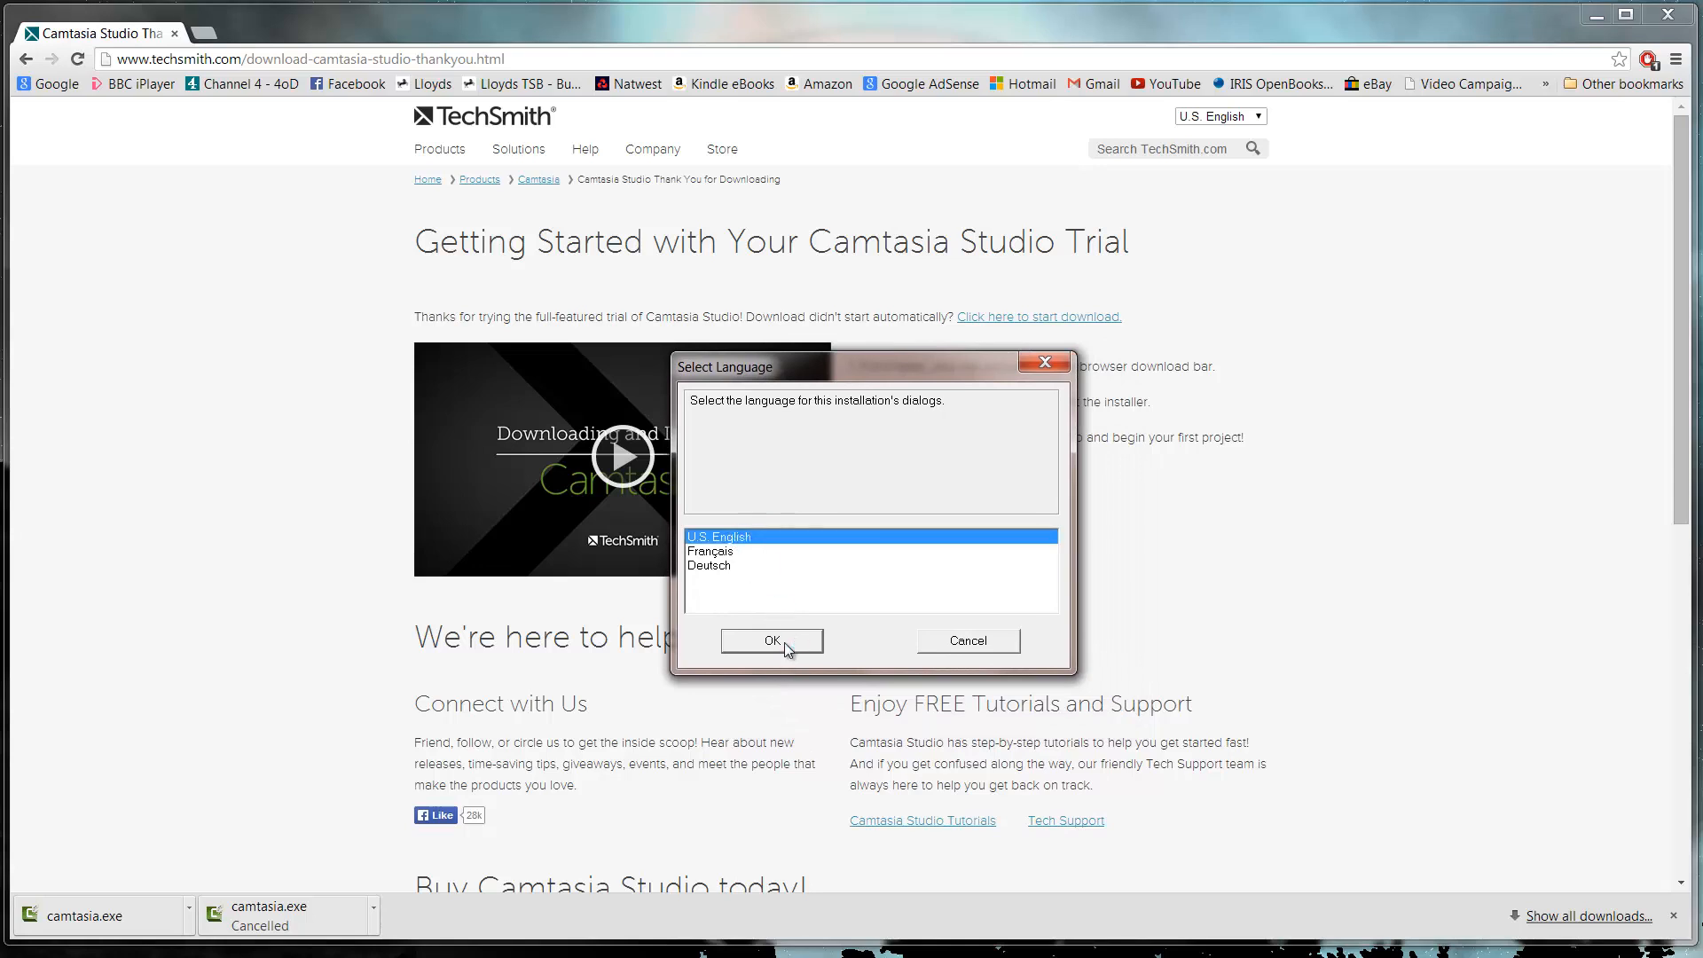
{"action": "left_click", "coordinate": [772, 641]}
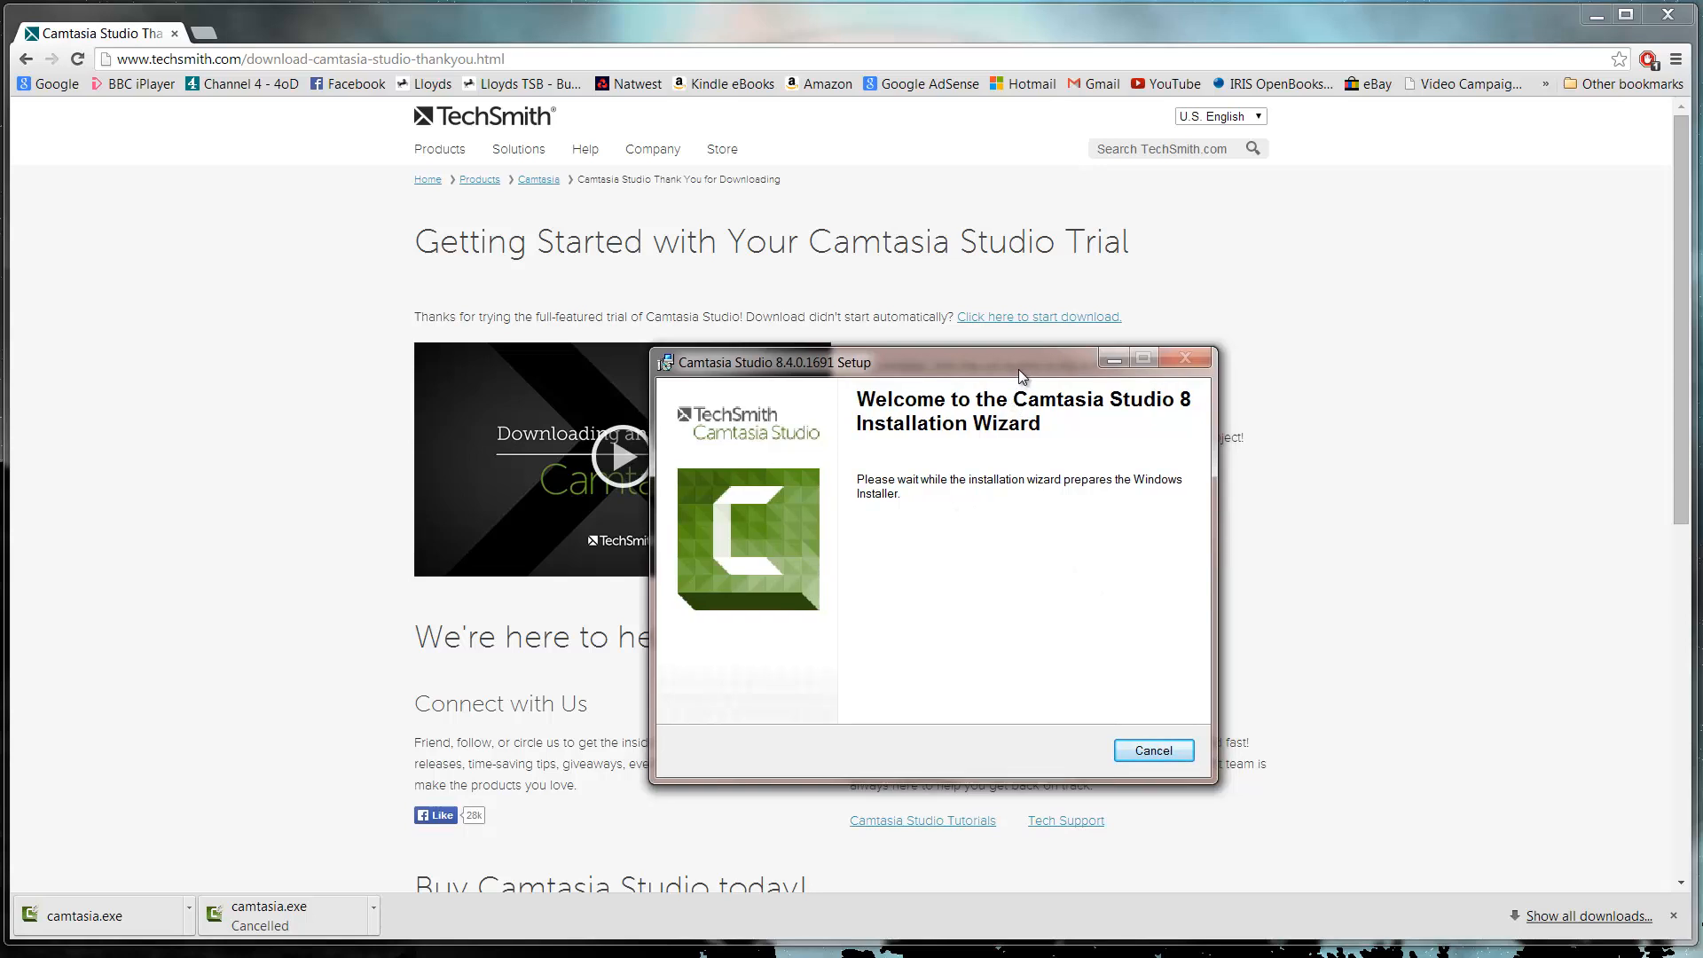
{"action": "mouse_move", "coordinate": [918, 449]}
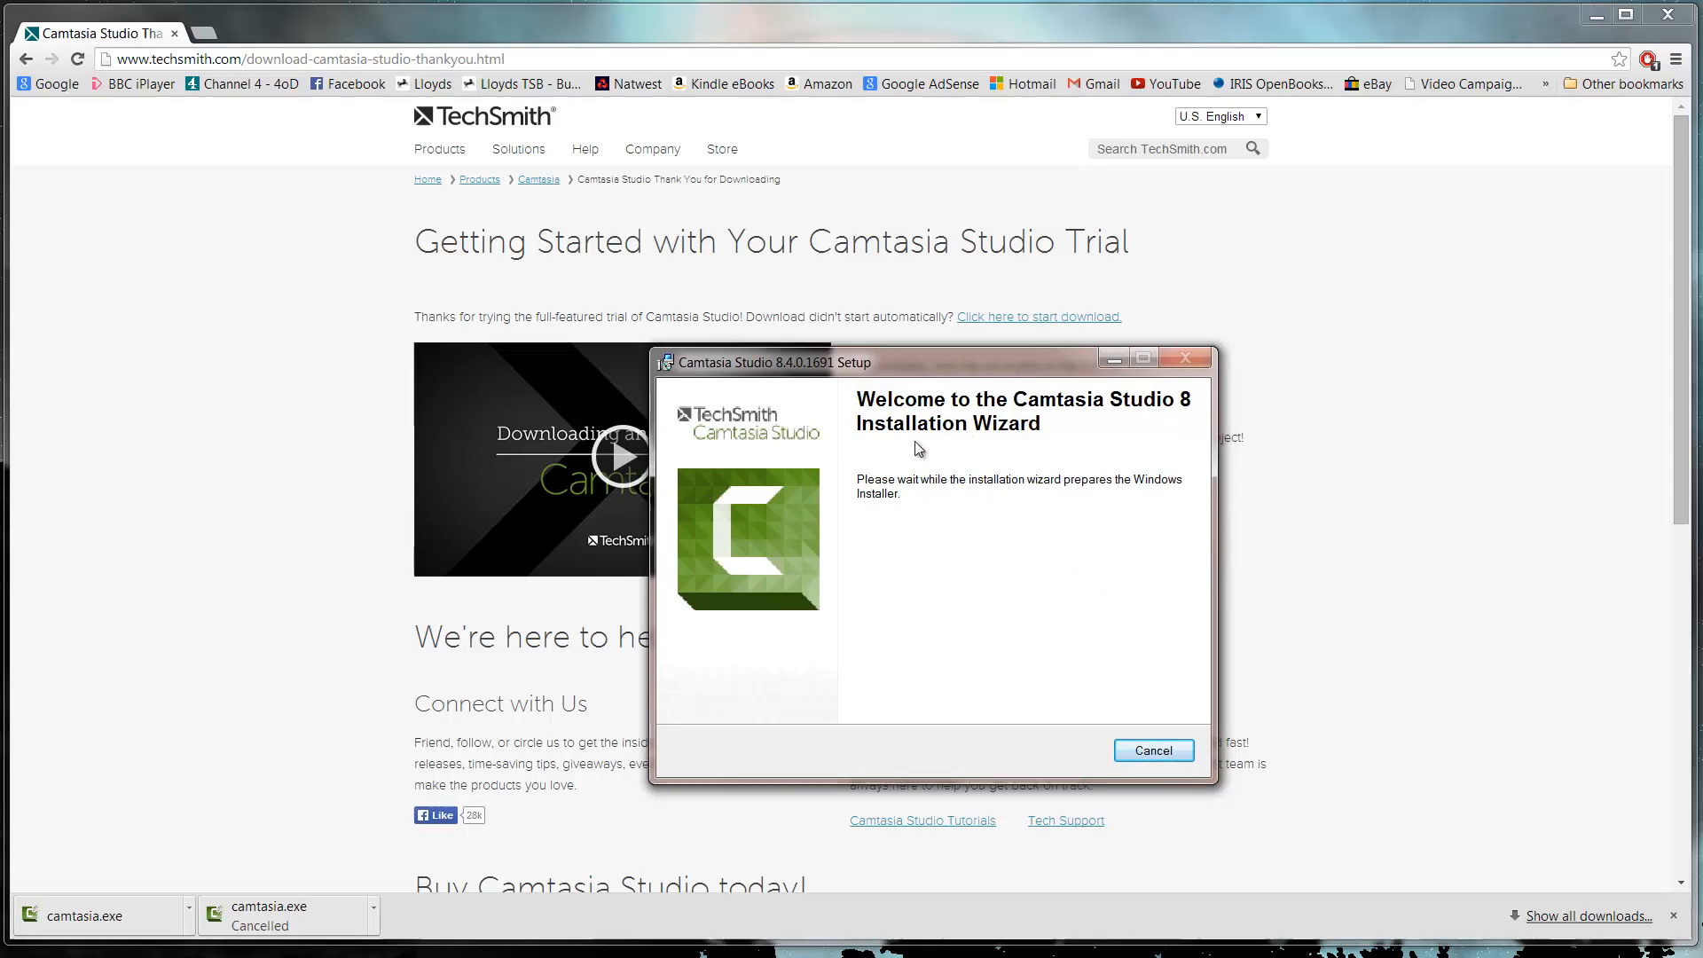
{"action": "mouse_move", "coordinate": [914, 476]}
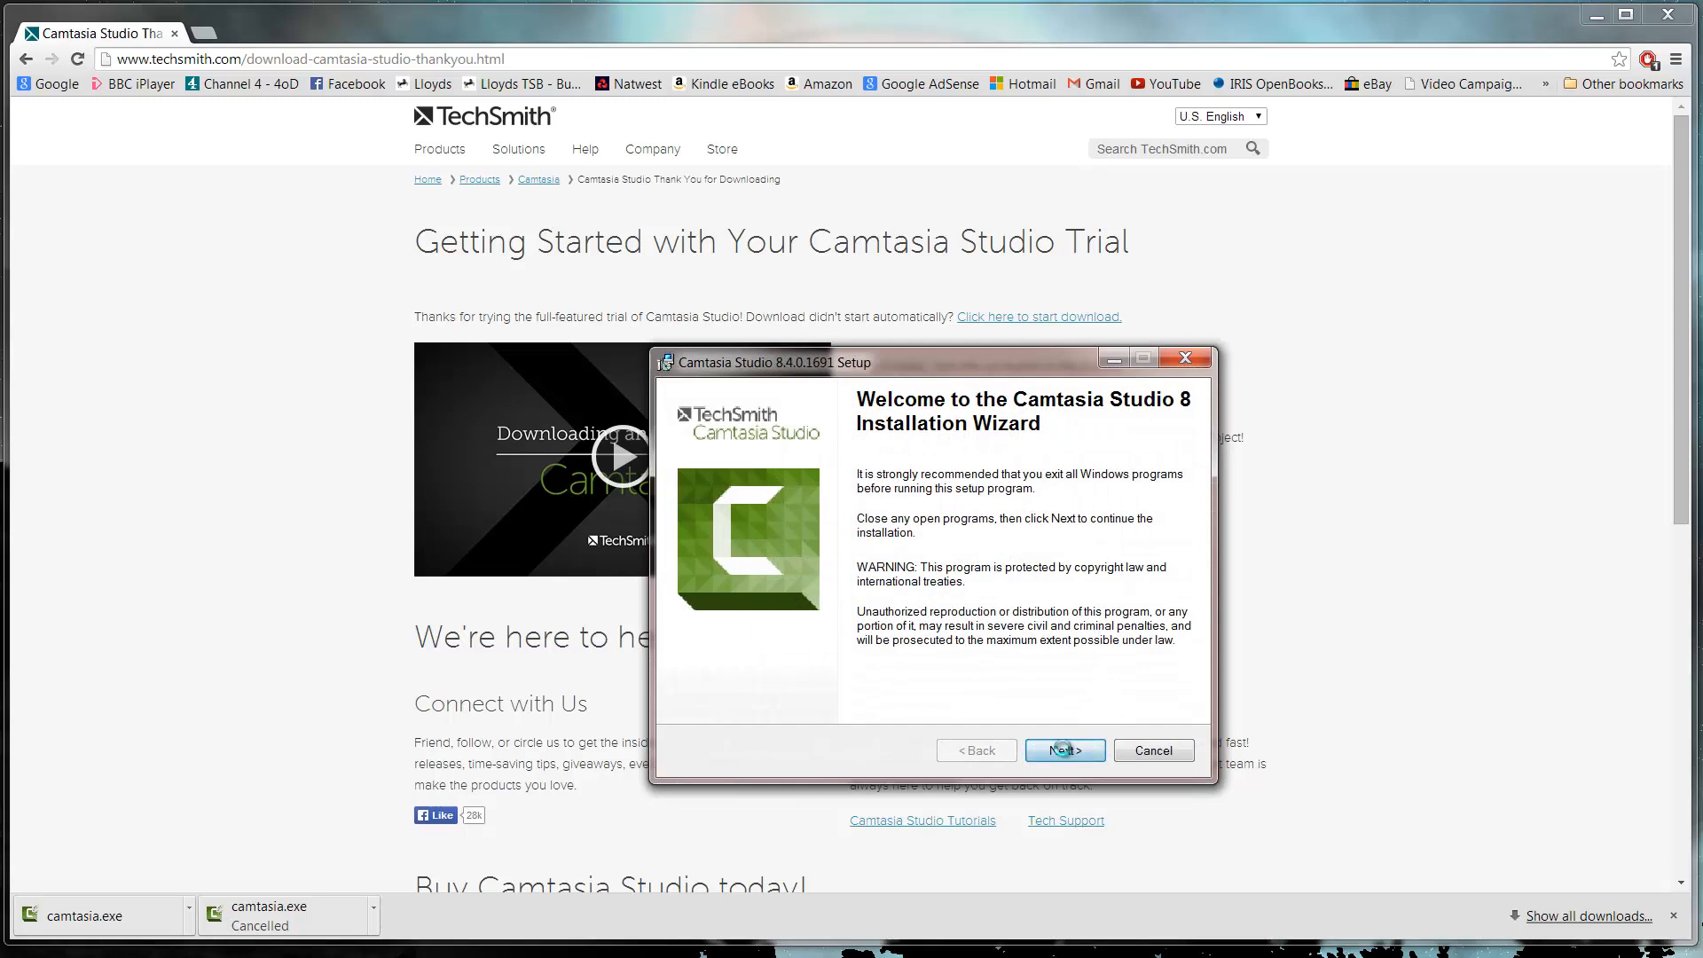
Accept the license agreement and keep the default installation folder
{"action": "left_click", "coordinate": [1064, 749]}
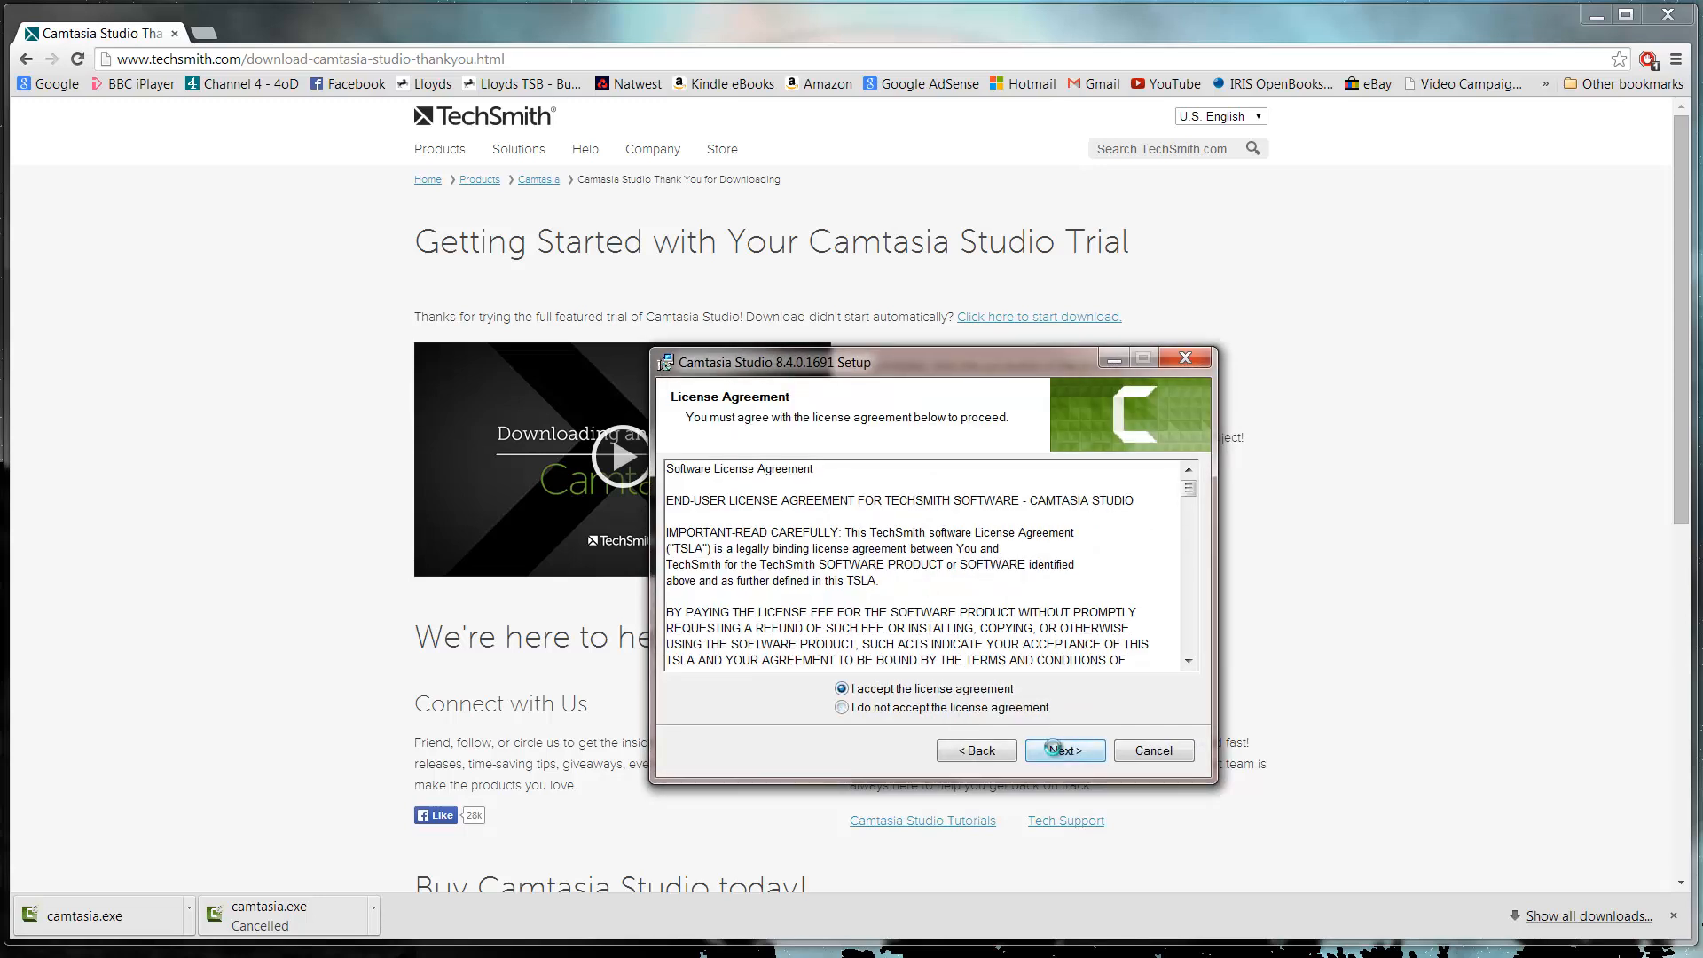
{"action": "left_click", "coordinate": [1063, 749]}
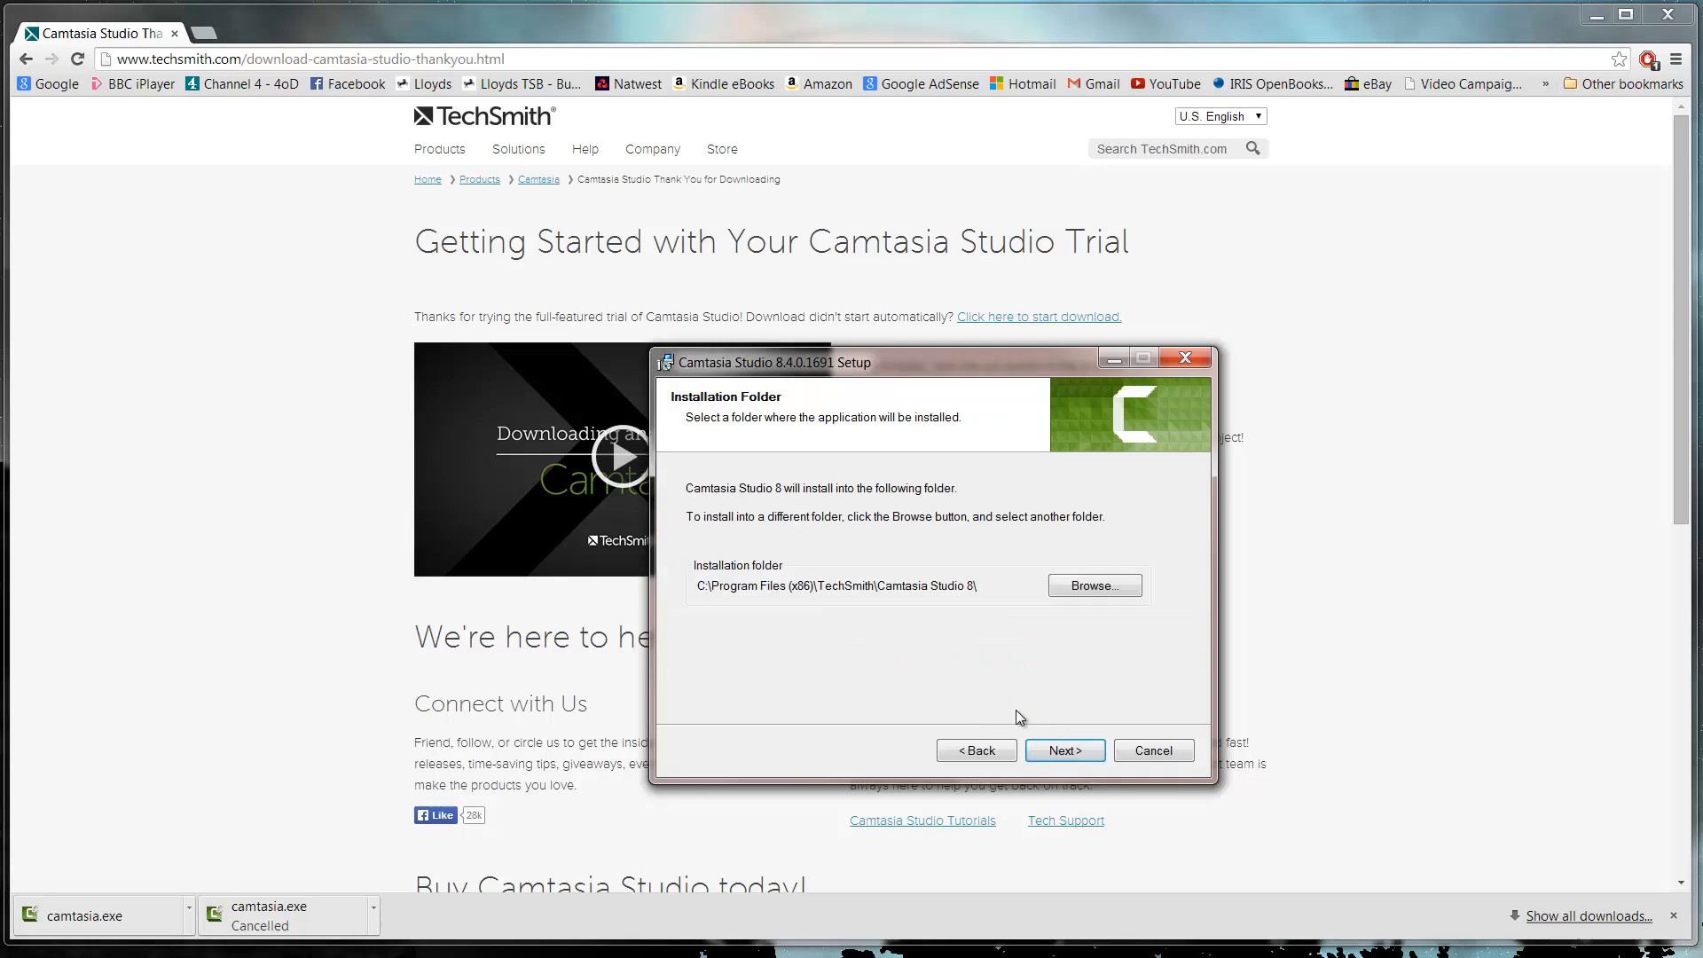
{"action": "left_click", "coordinate": [1063, 750]}
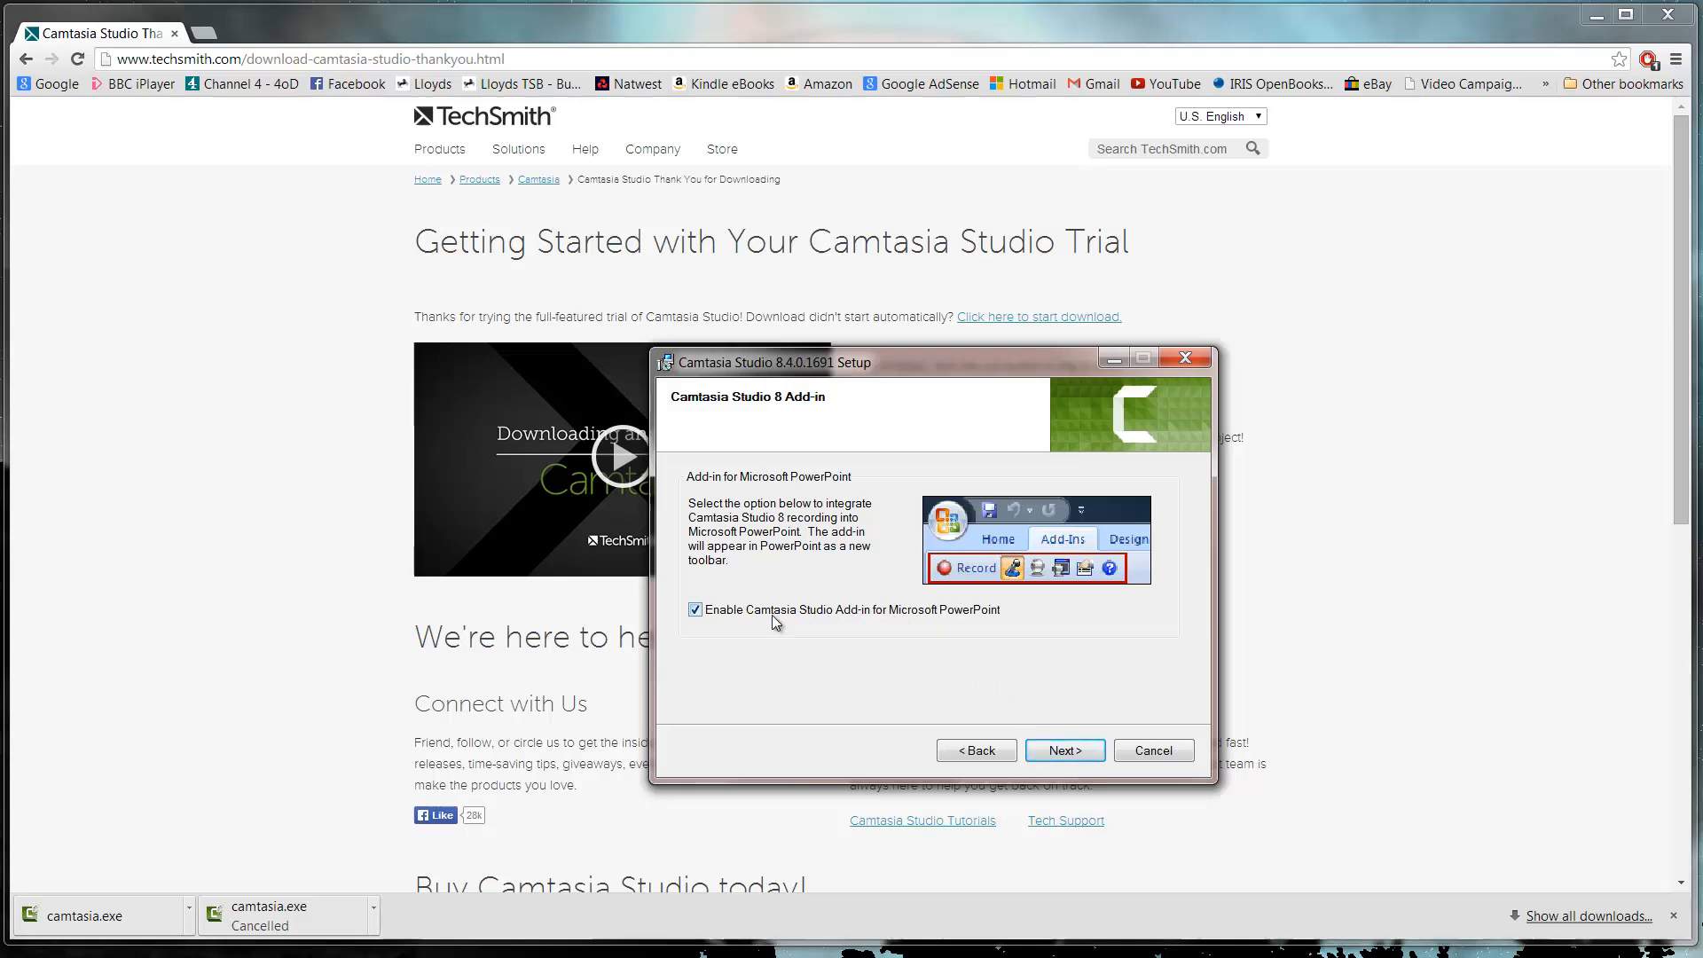
{"action": "mouse_move", "coordinate": [802, 609]}
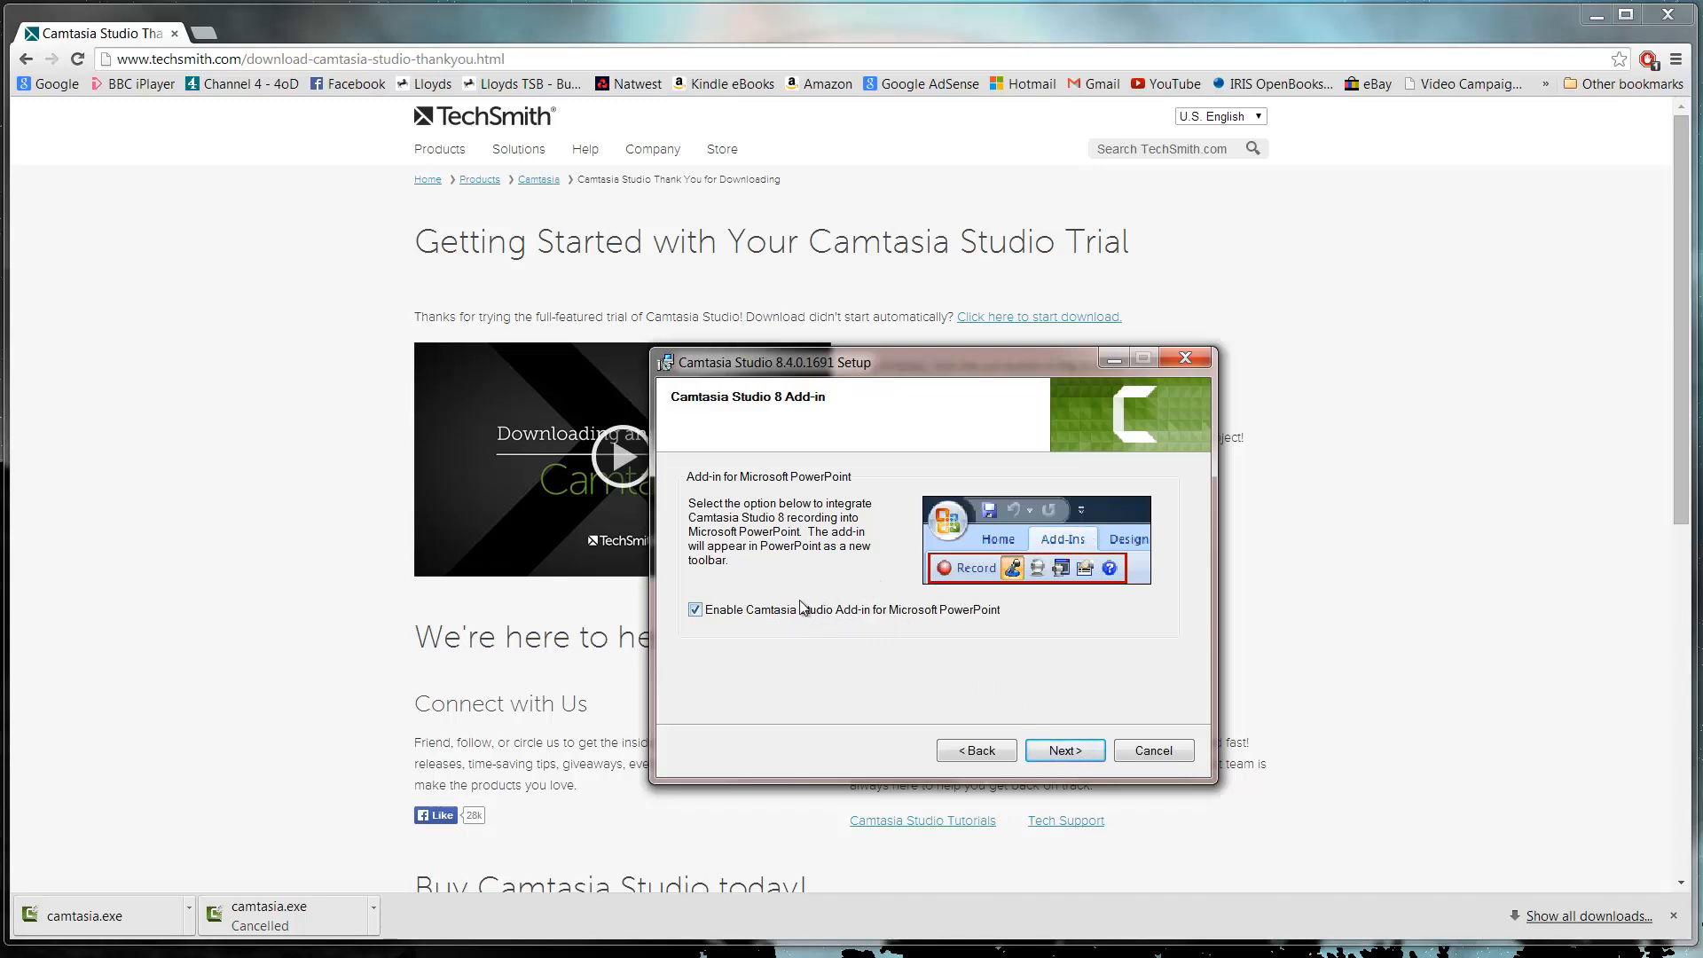
Disable the PowerPoint add-in, reach the ready-to-install page, then quit setup without installing
{"action": "left_click", "coordinate": [694, 609]}
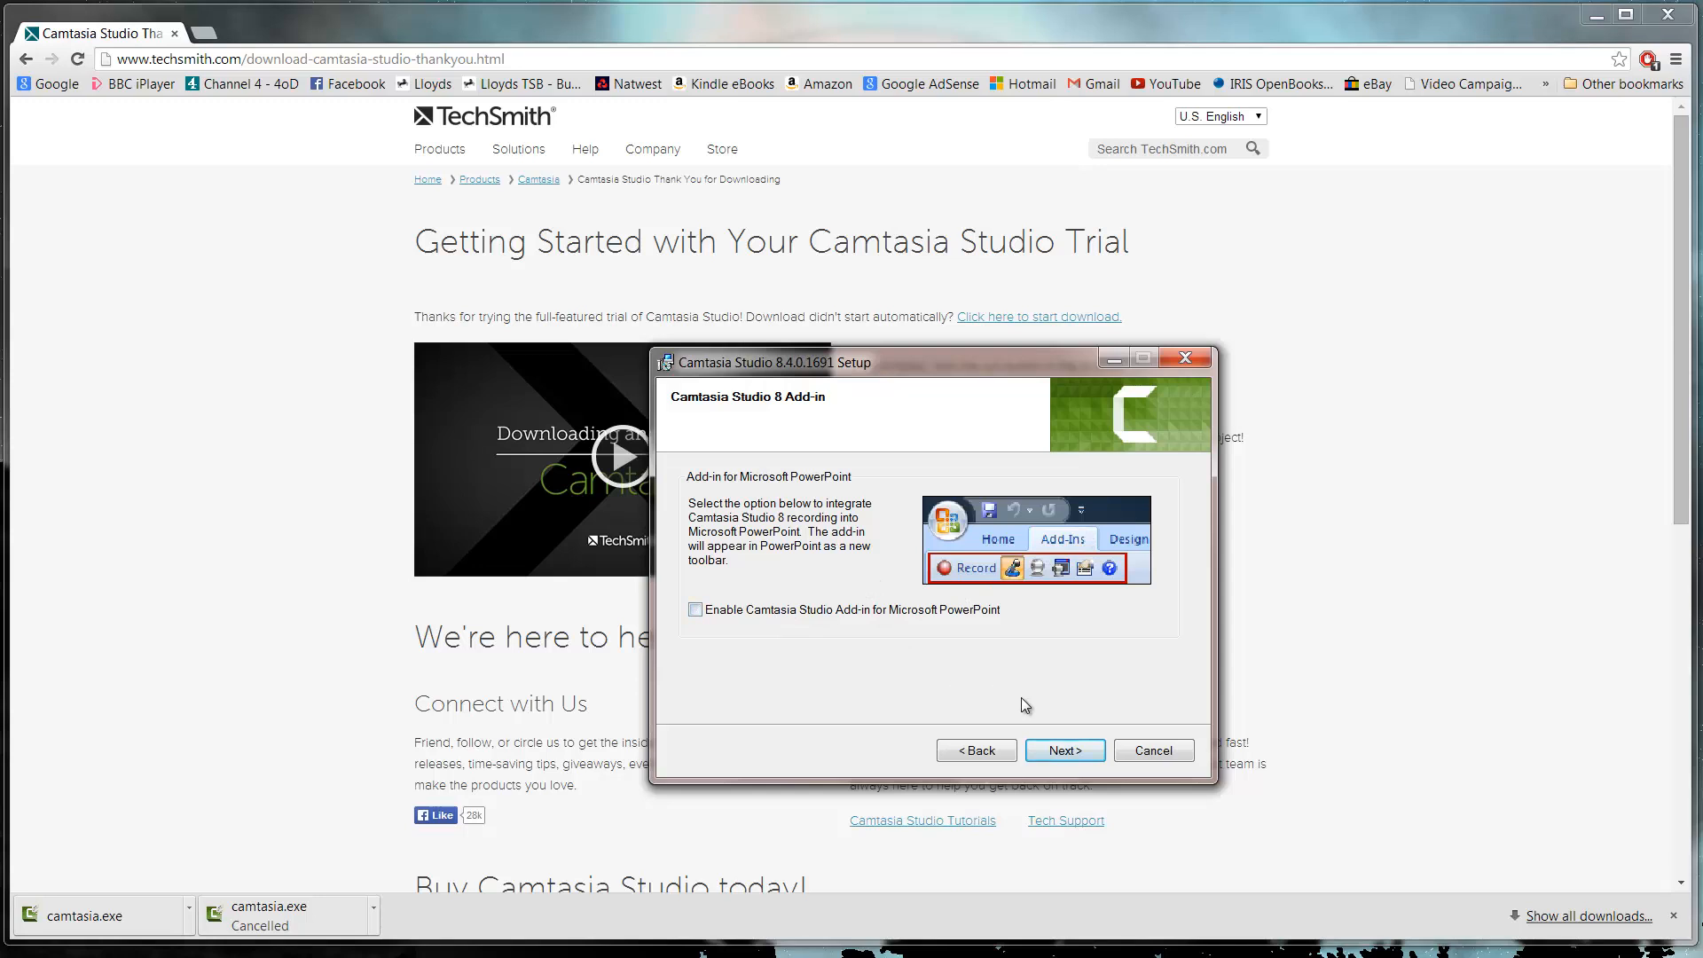
{"action": "left_click", "coordinate": [1063, 750]}
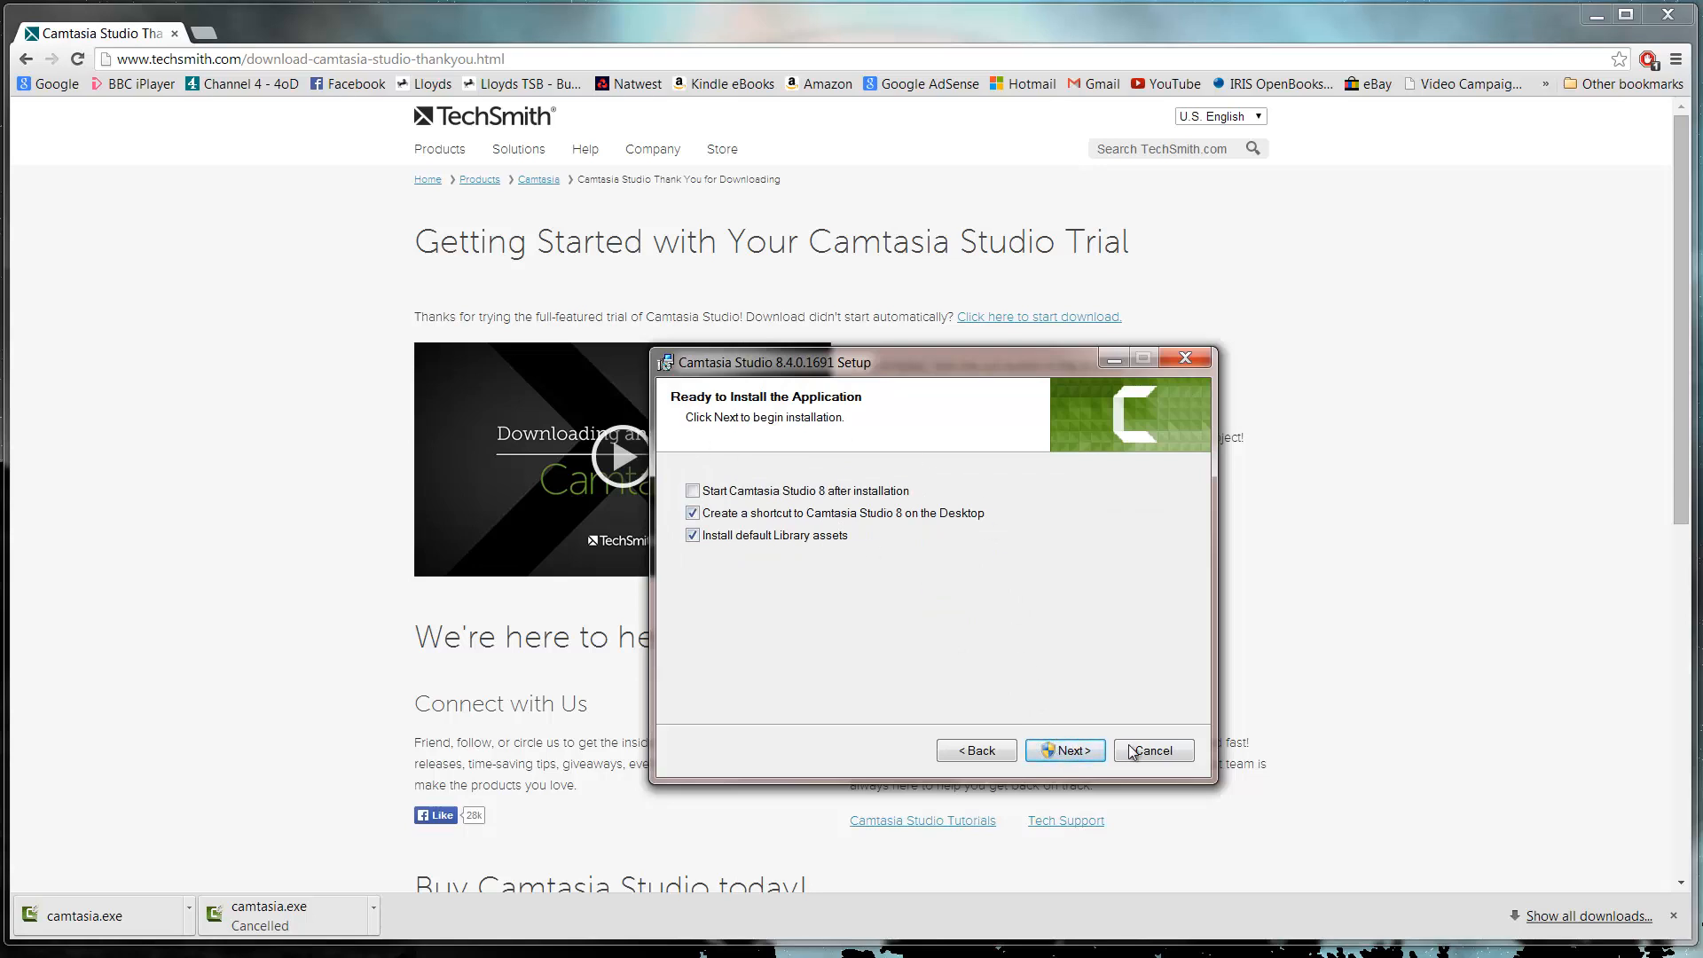
{"action": "left_click", "coordinate": [1153, 750]}
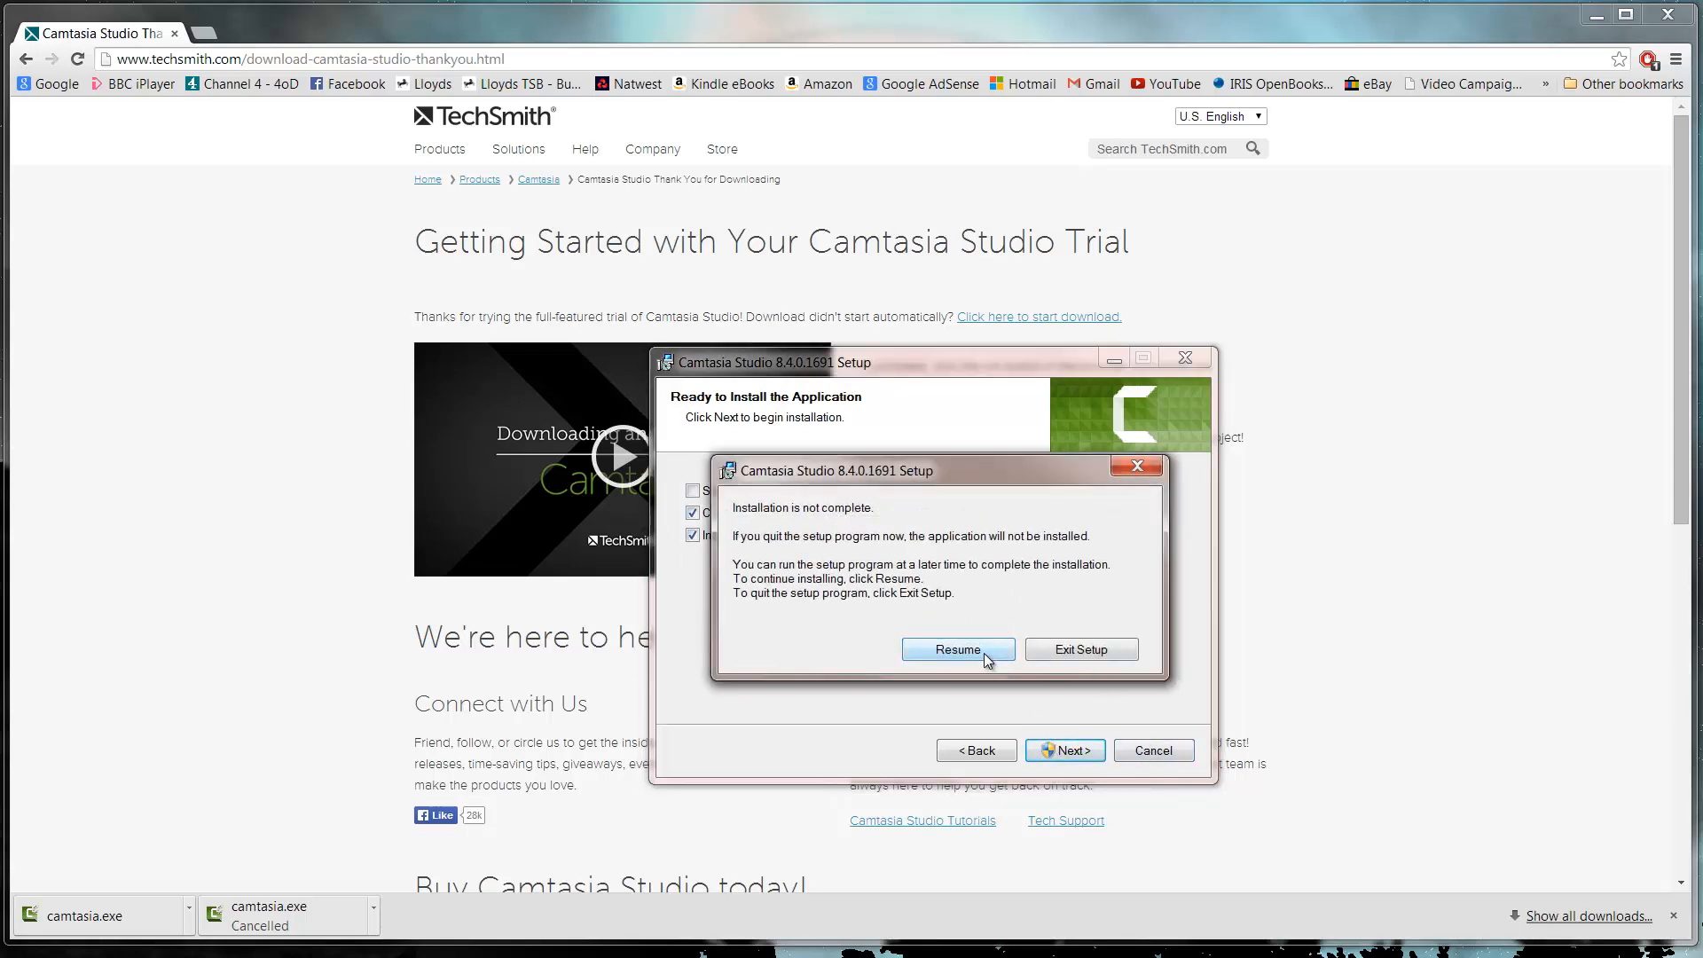
{"action": "left_click", "coordinate": [1080, 649]}
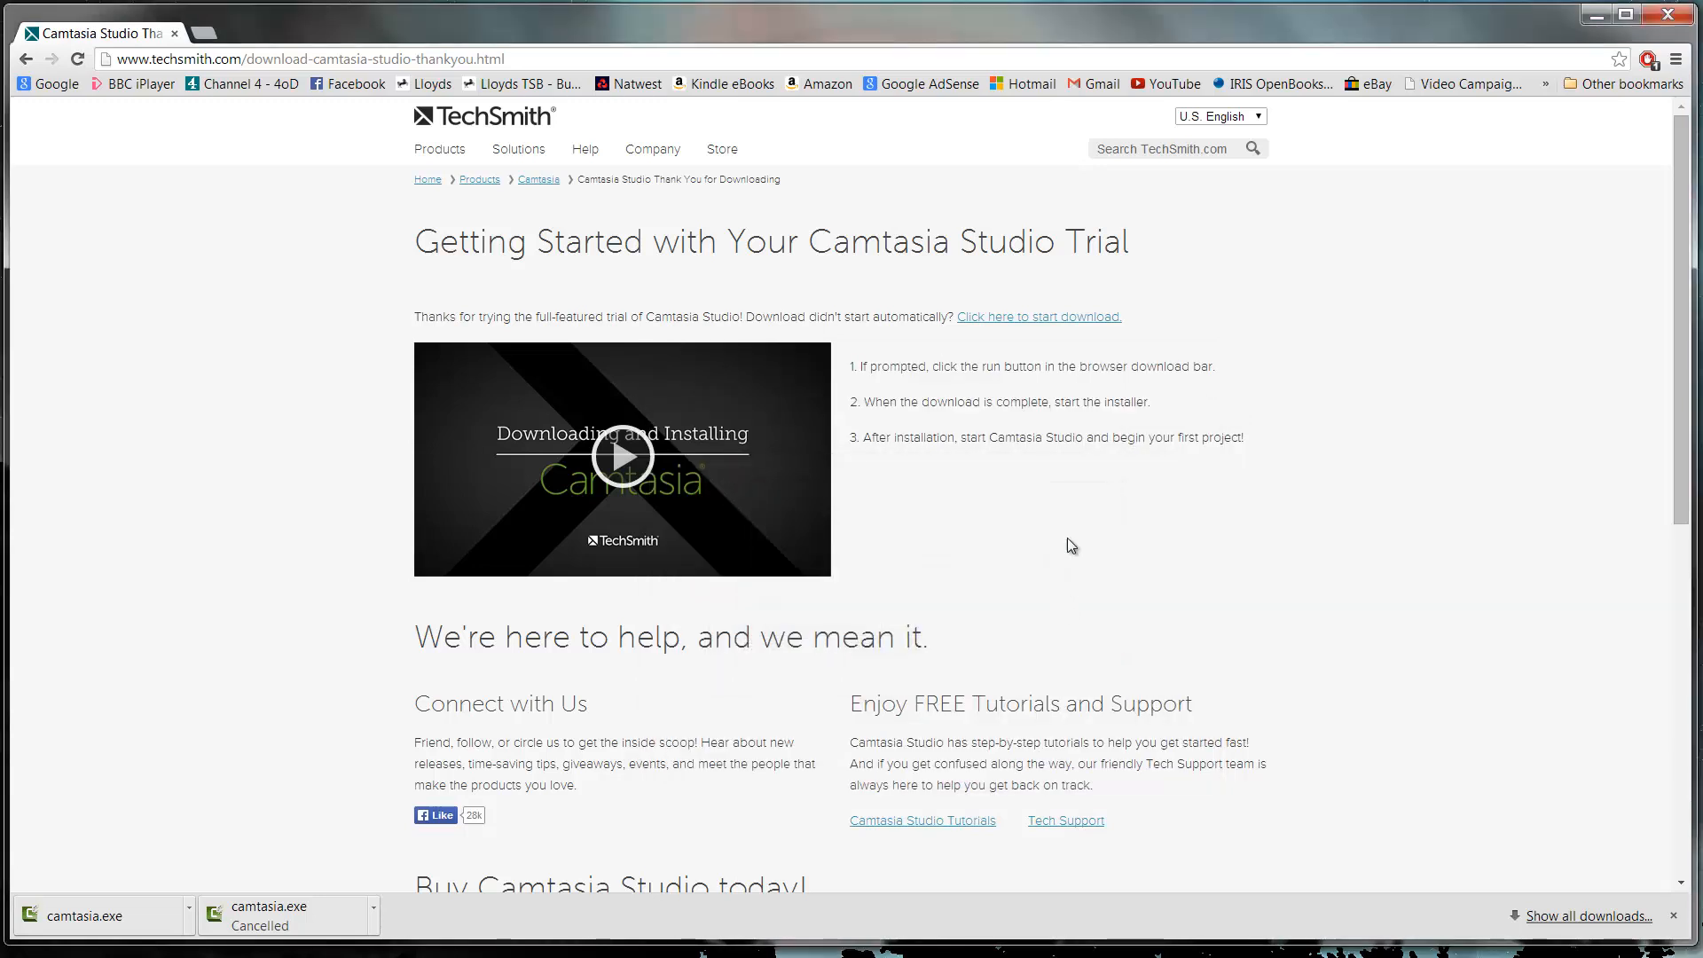
{"action": "mouse_move", "coordinate": [1502, 47]}
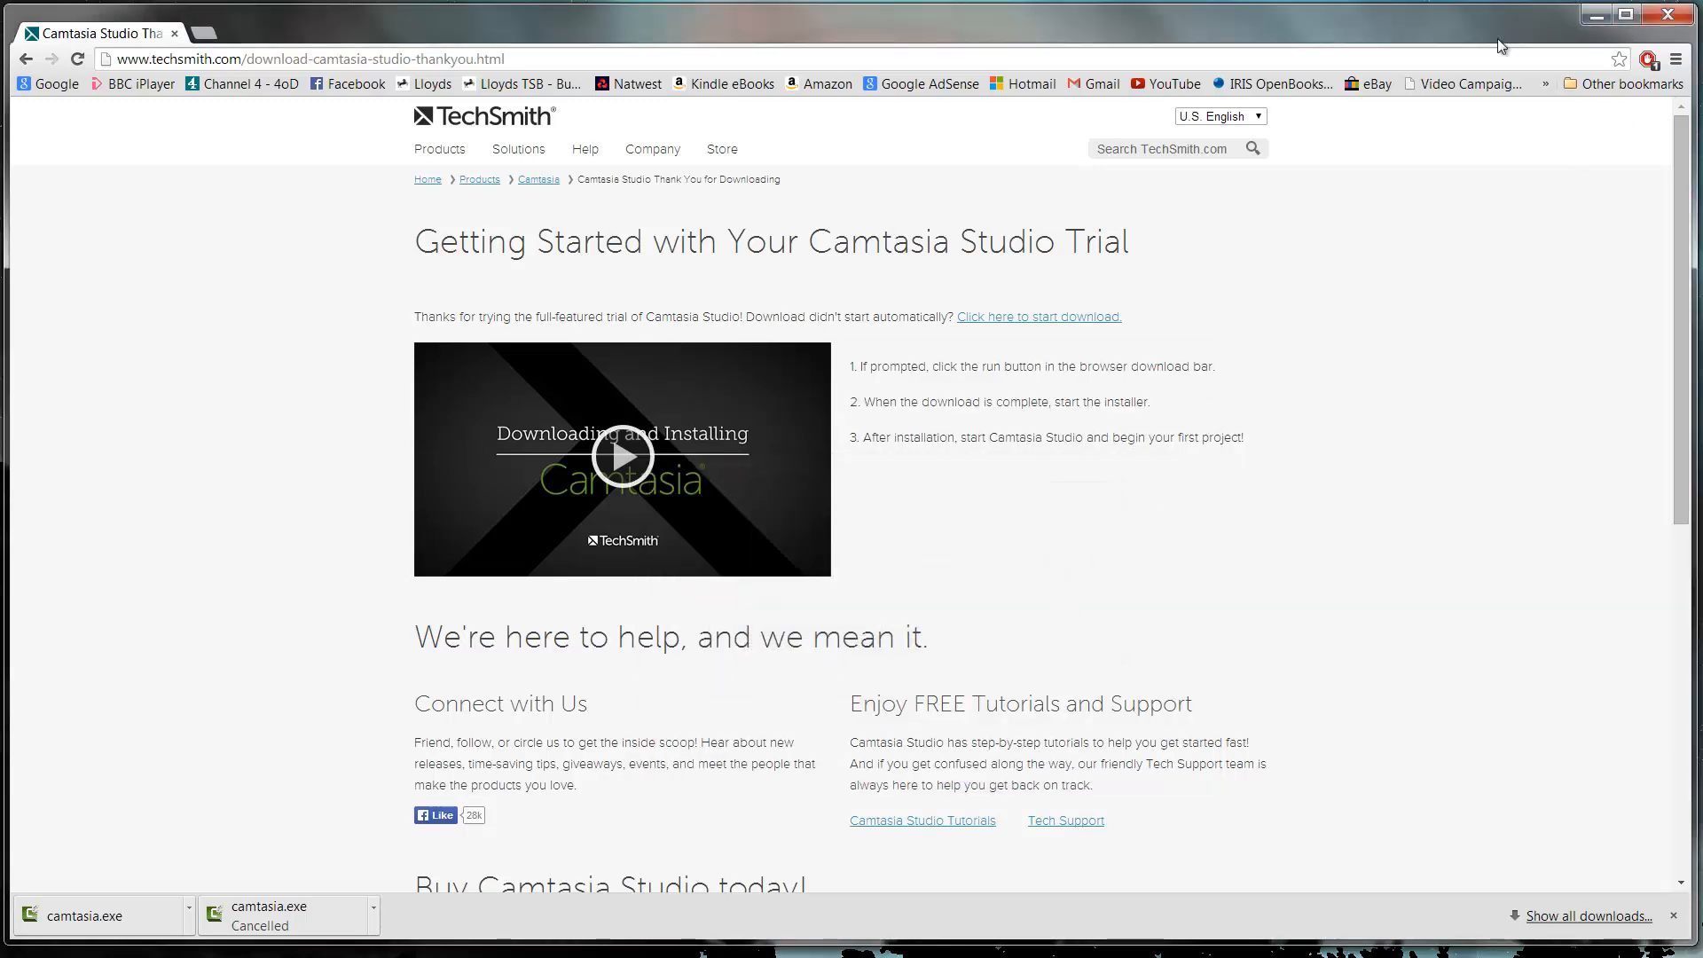
{"action": "mouse_move", "coordinate": [1464, 256]}
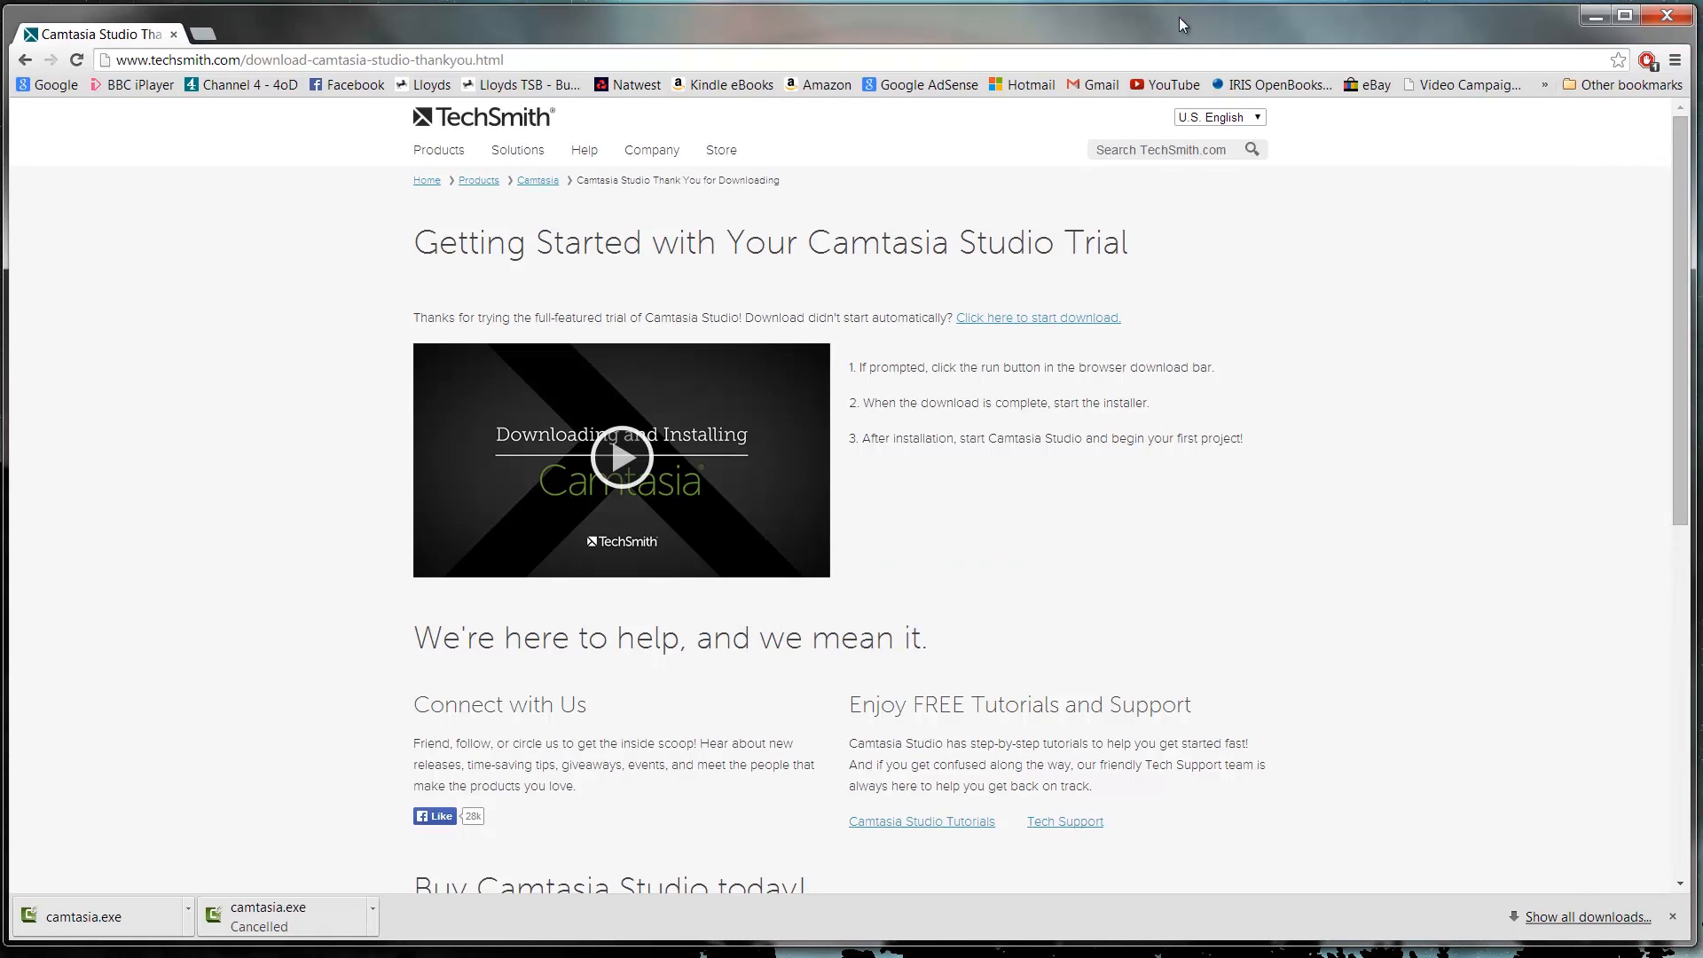
{"action": "mouse_move", "coordinate": [1148, 44]}
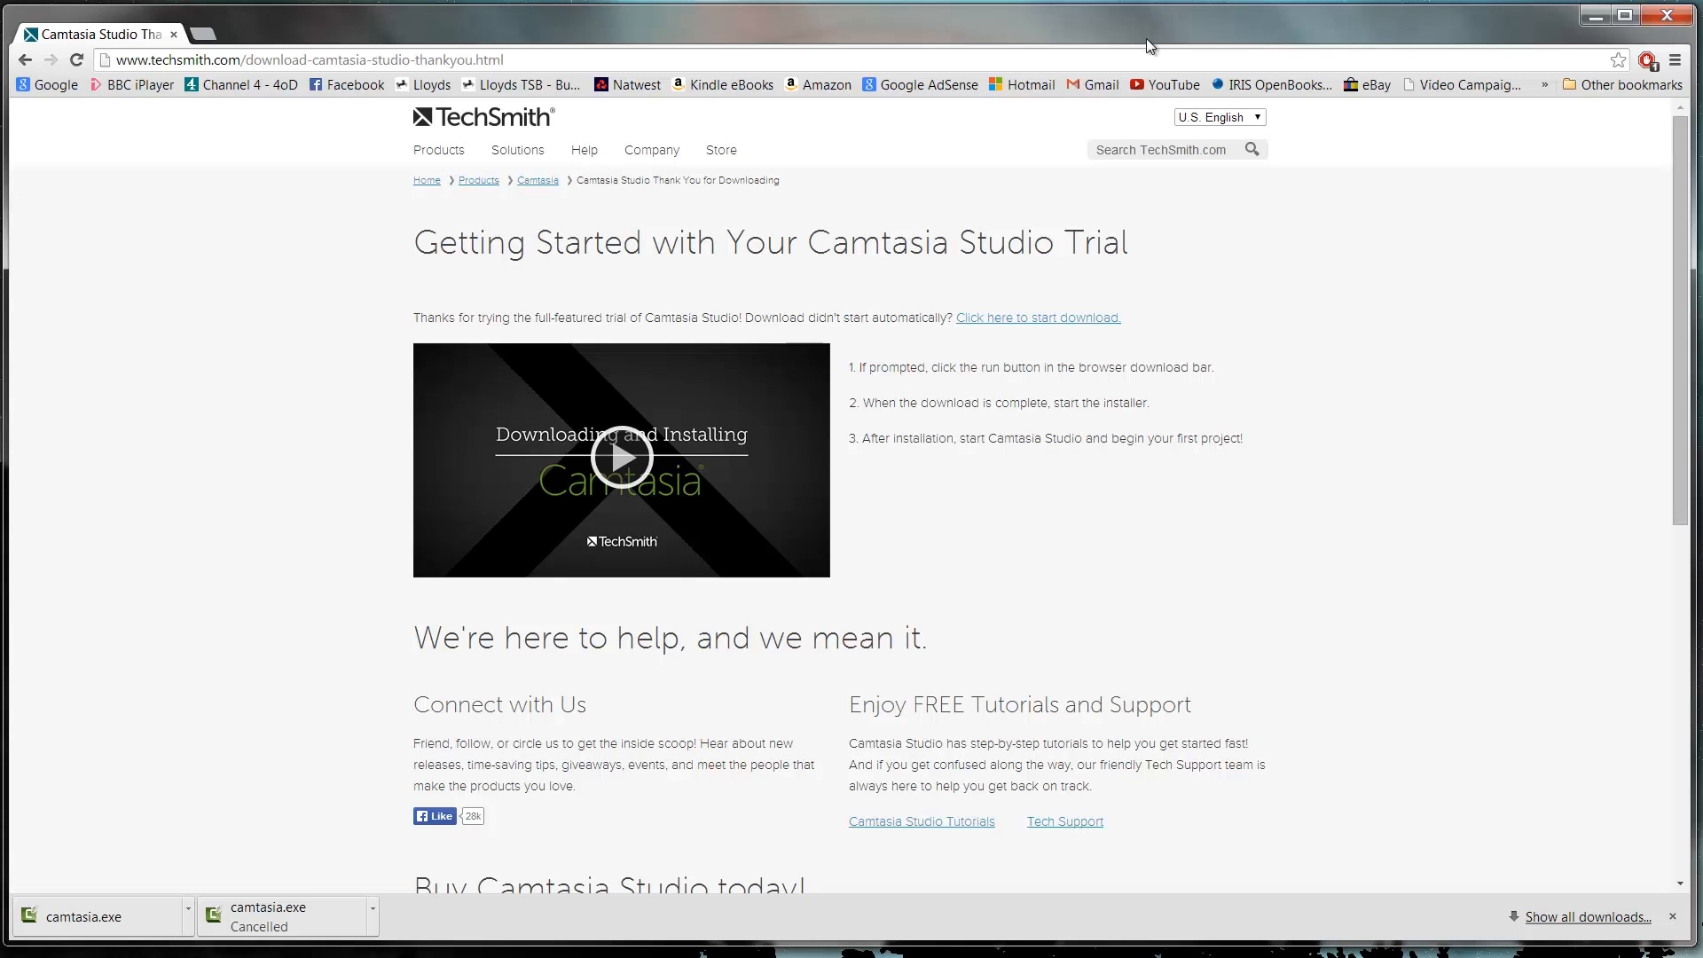
{"action": "mouse_move", "coordinate": [940, 559]}
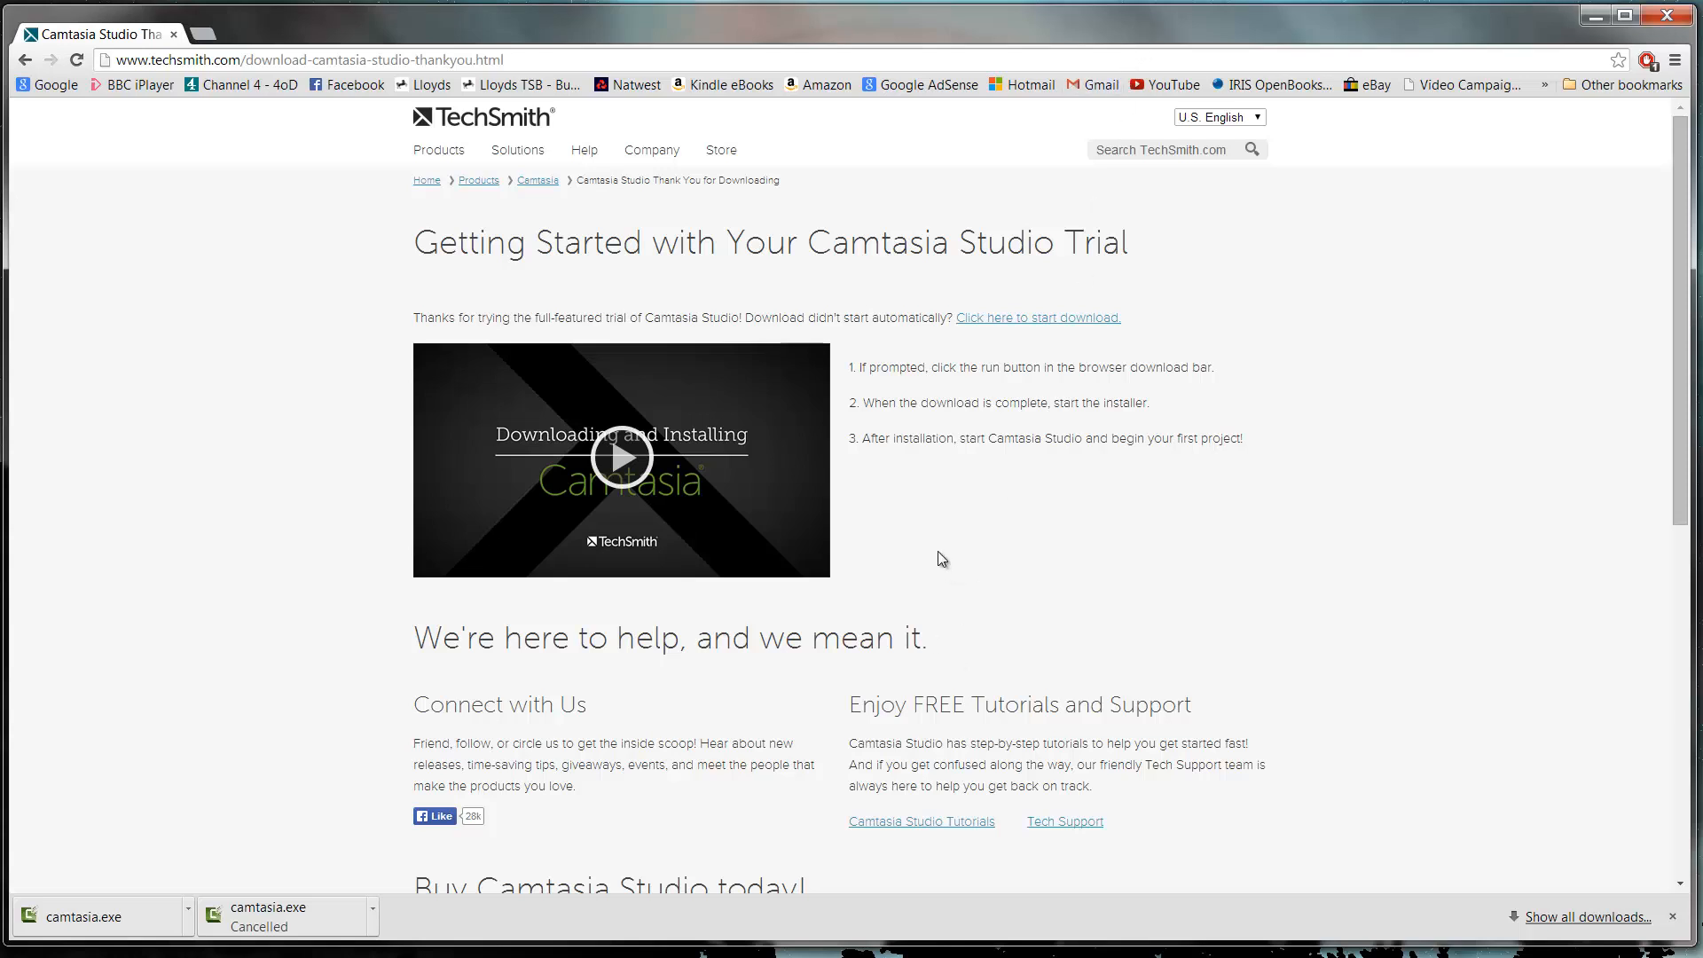
{"action": "mouse_move", "coordinate": [974, 531]}
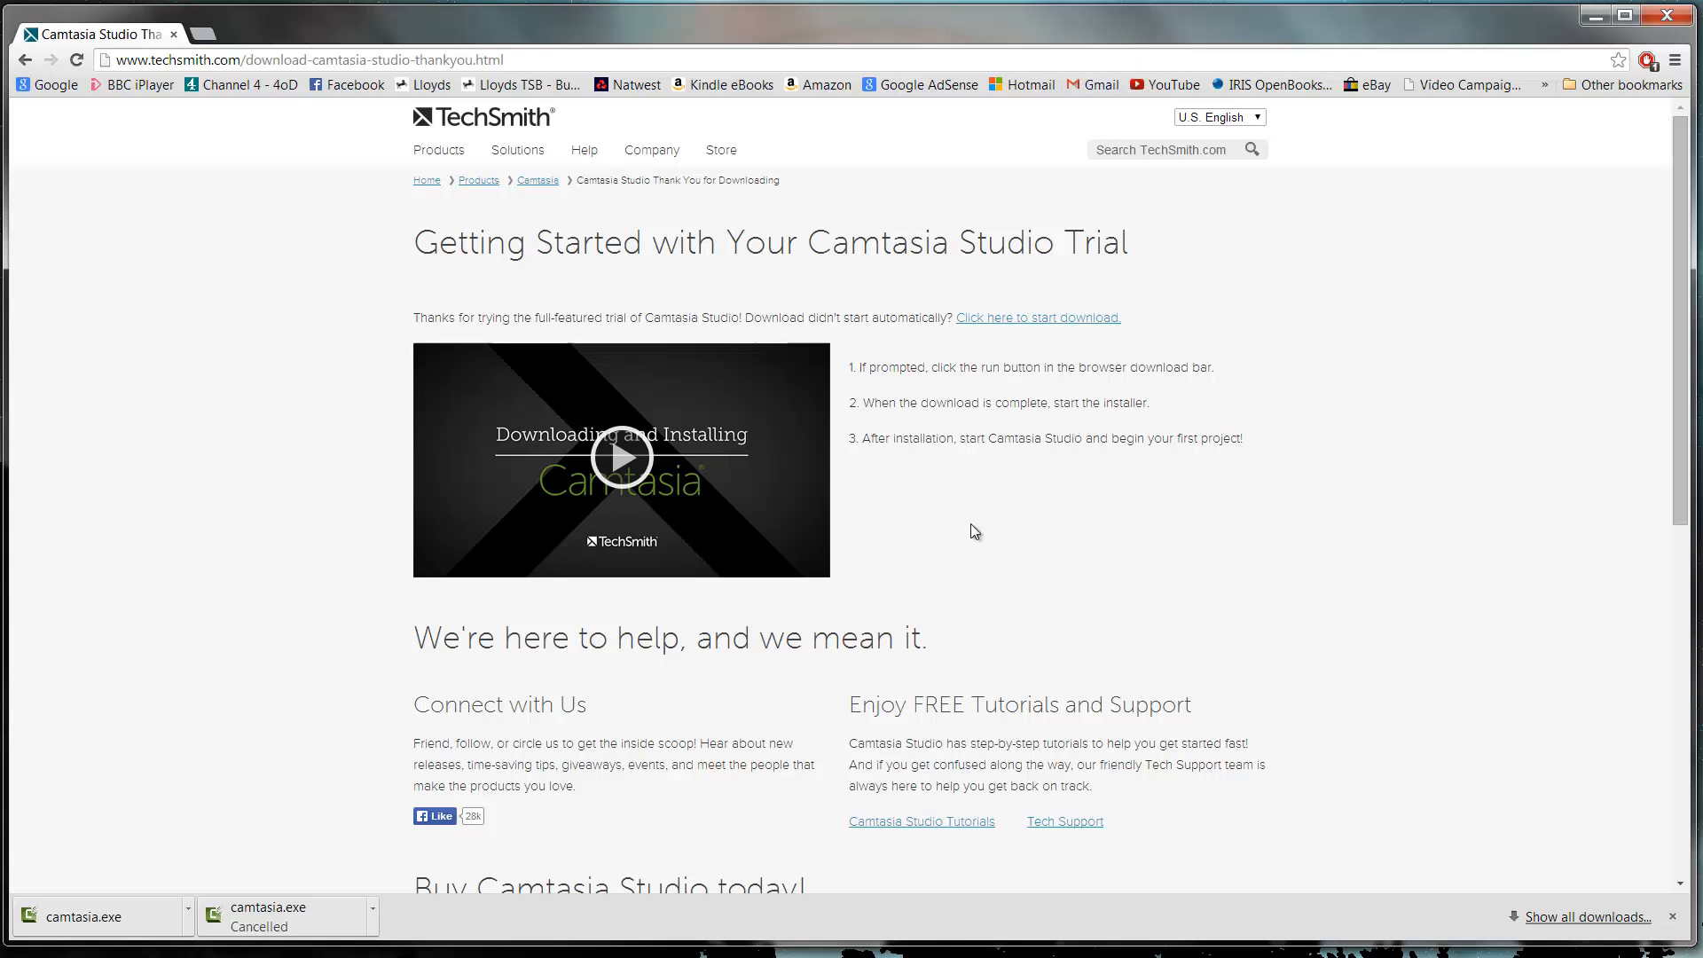
{"action": "mouse_move", "coordinate": [1148, 569]}
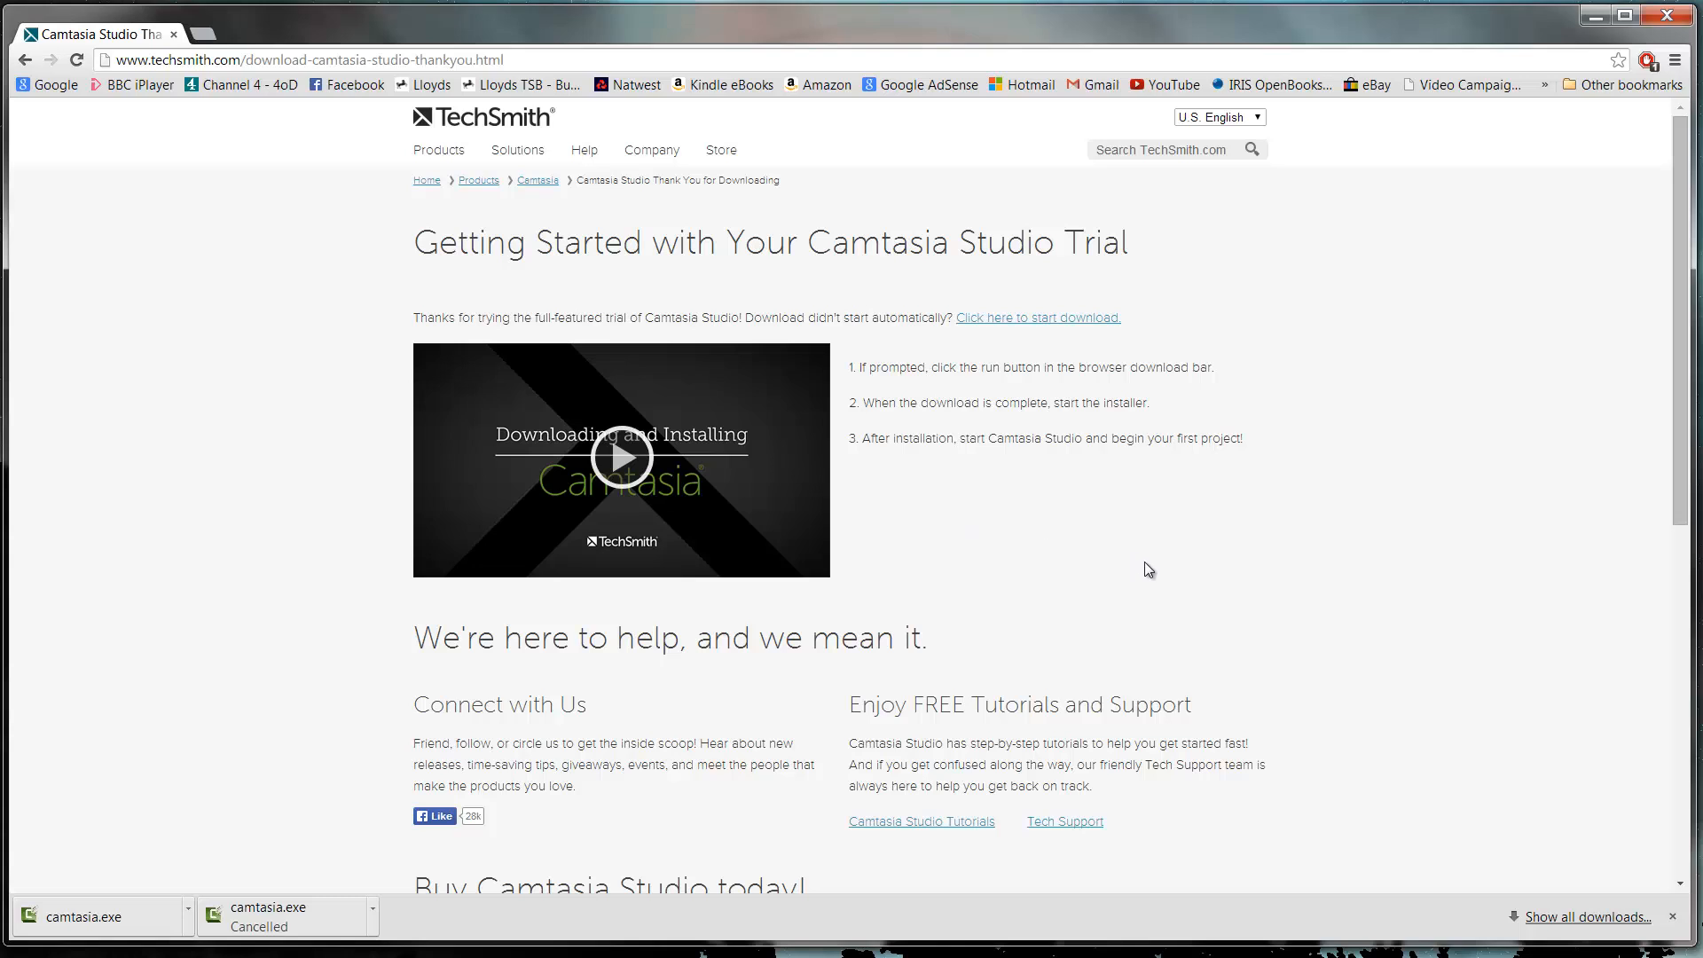